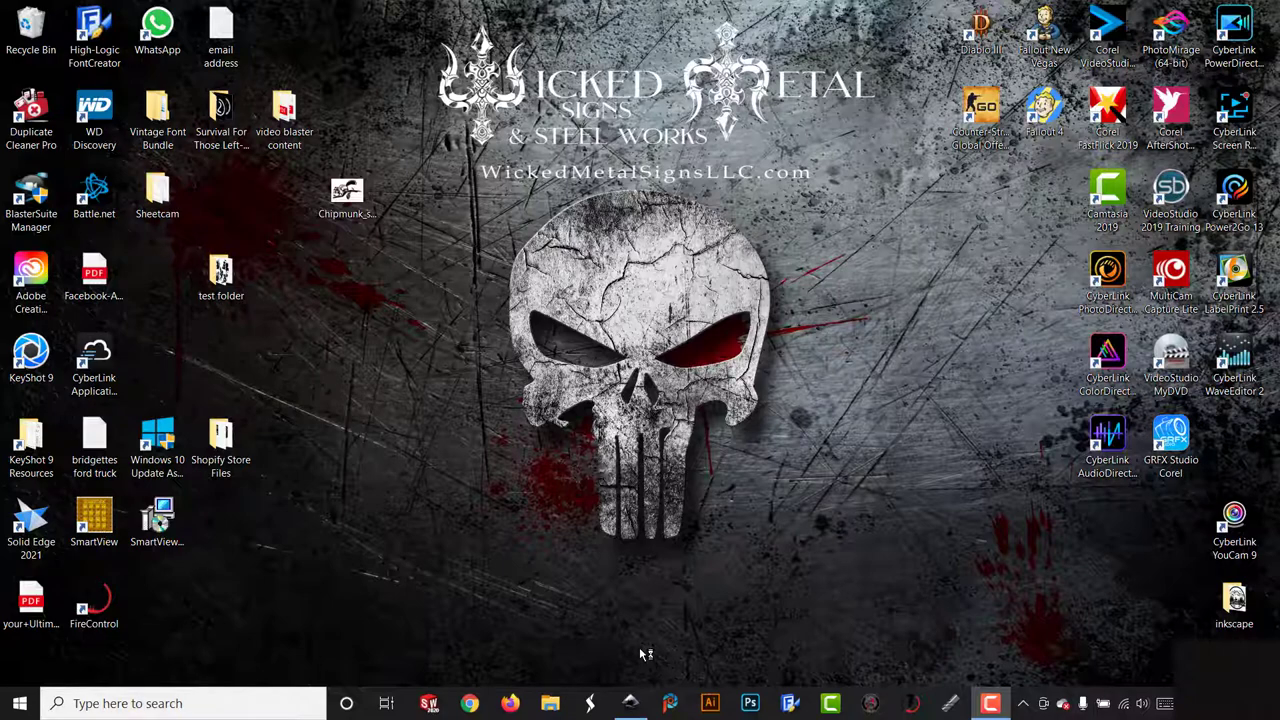
Bring the blank Inkscape document back into view for importing the chipmunk bitmap
{"action": "left_click", "coordinate": [630, 704]}
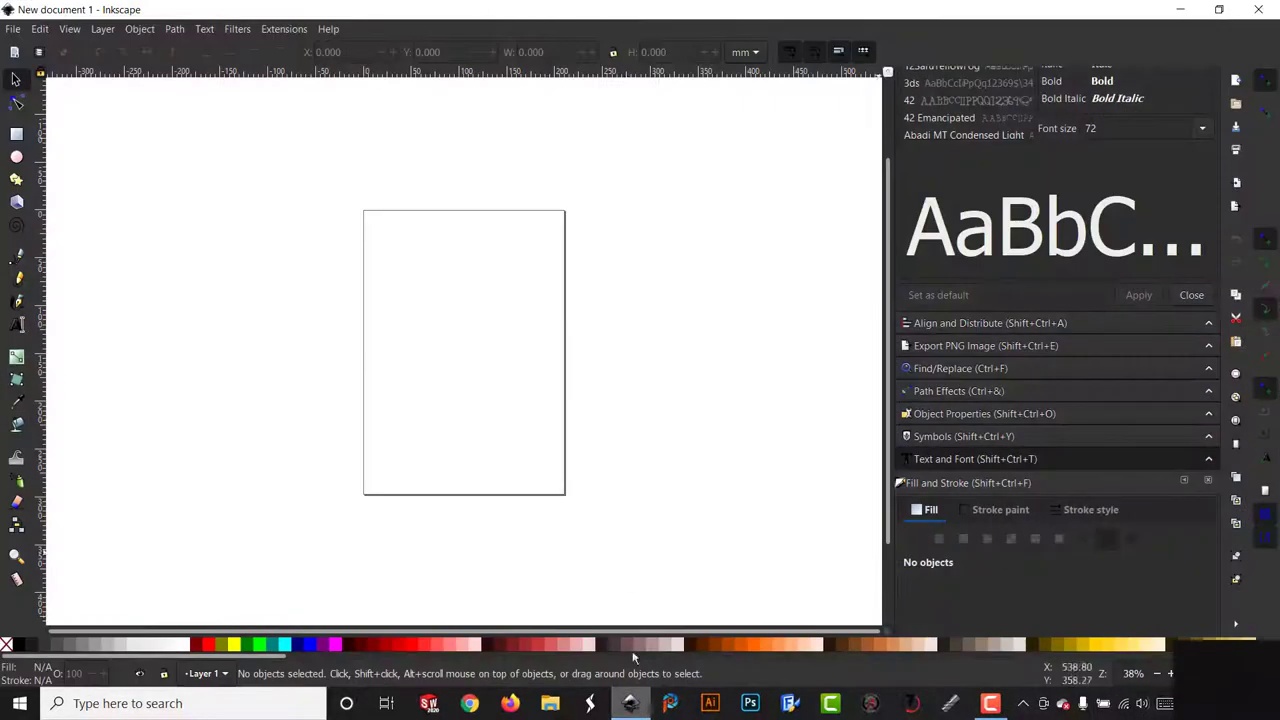
{"action": "mouse_move", "coordinate": [628, 456]}
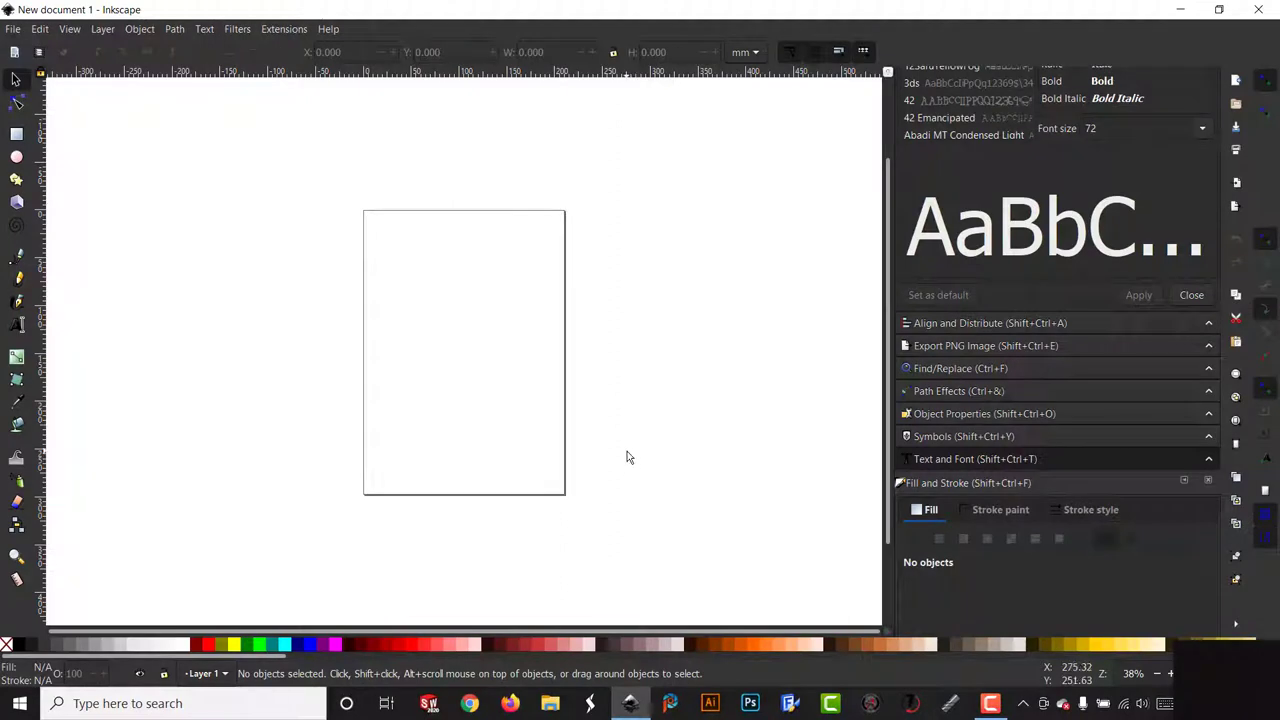
{"action": "mouse_move", "coordinate": [586, 438]}
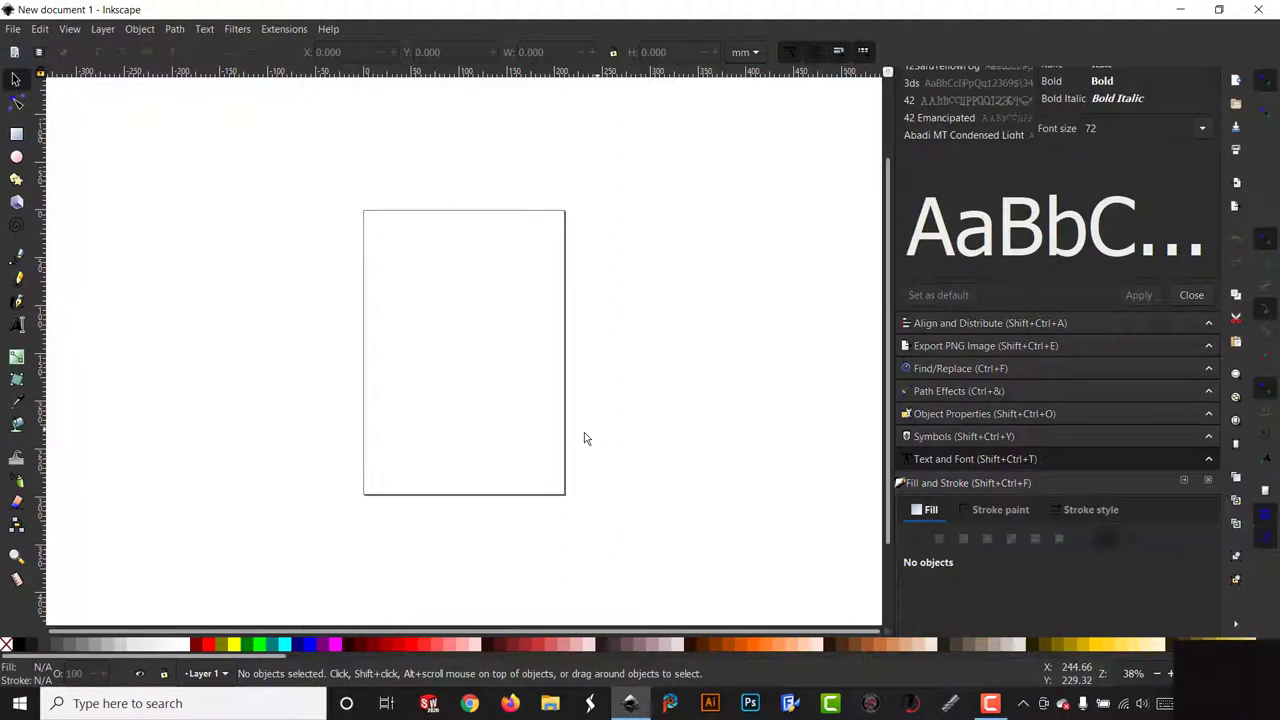
{"action": "mouse_move", "coordinate": [628, 690]}
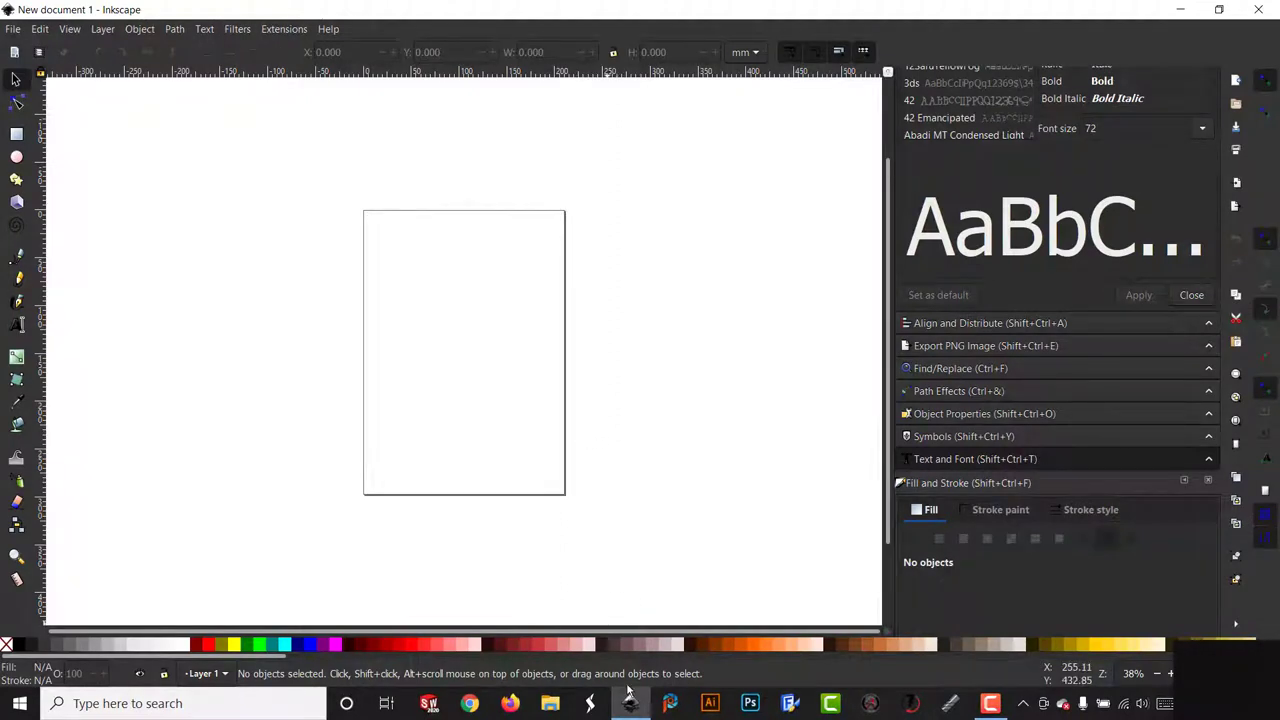
{"action": "mouse_move", "coordinate": [630, 704]}
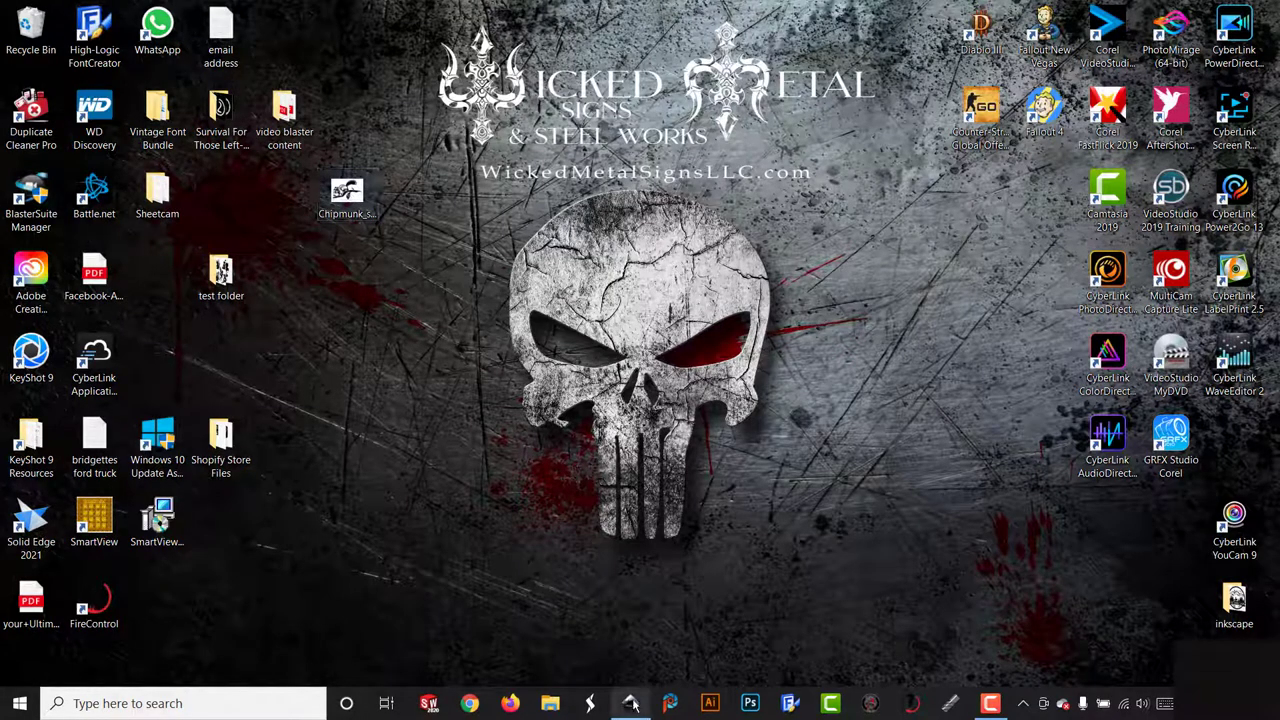
{"action": "left_click", "coordinate": [628, 704]}
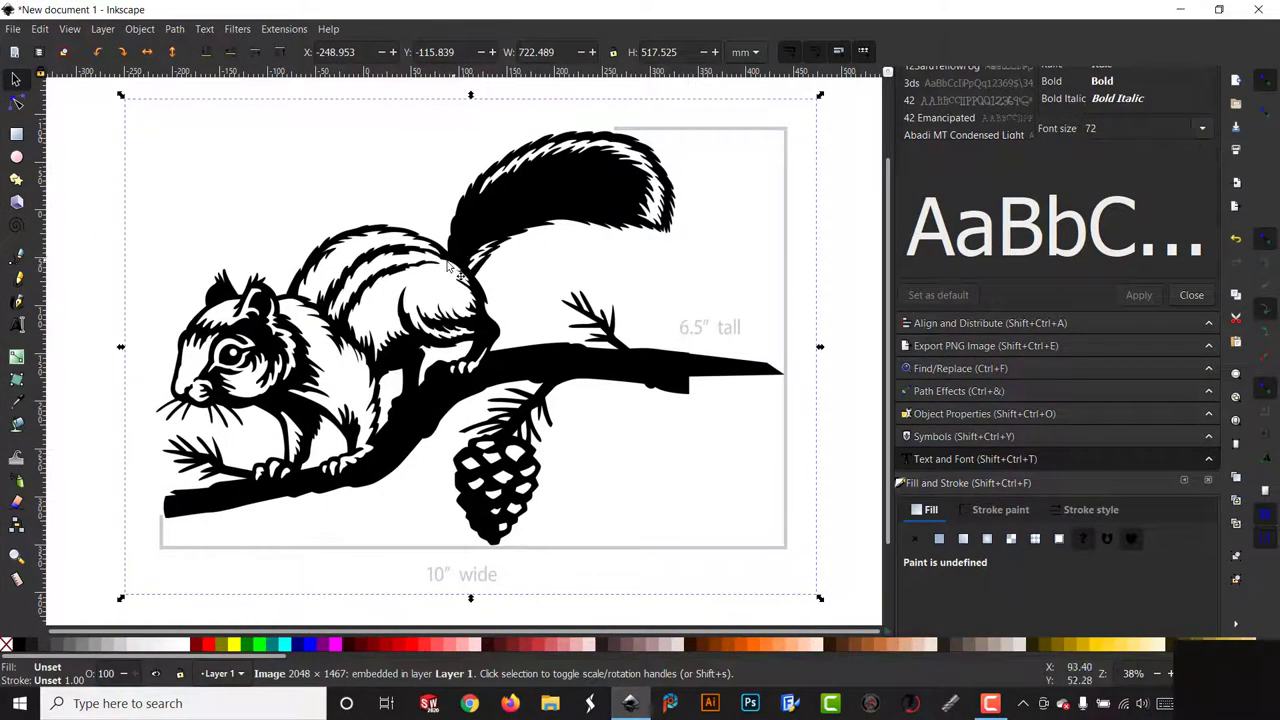
{"action": "mouse_move", "coordinate": [460, 350]}
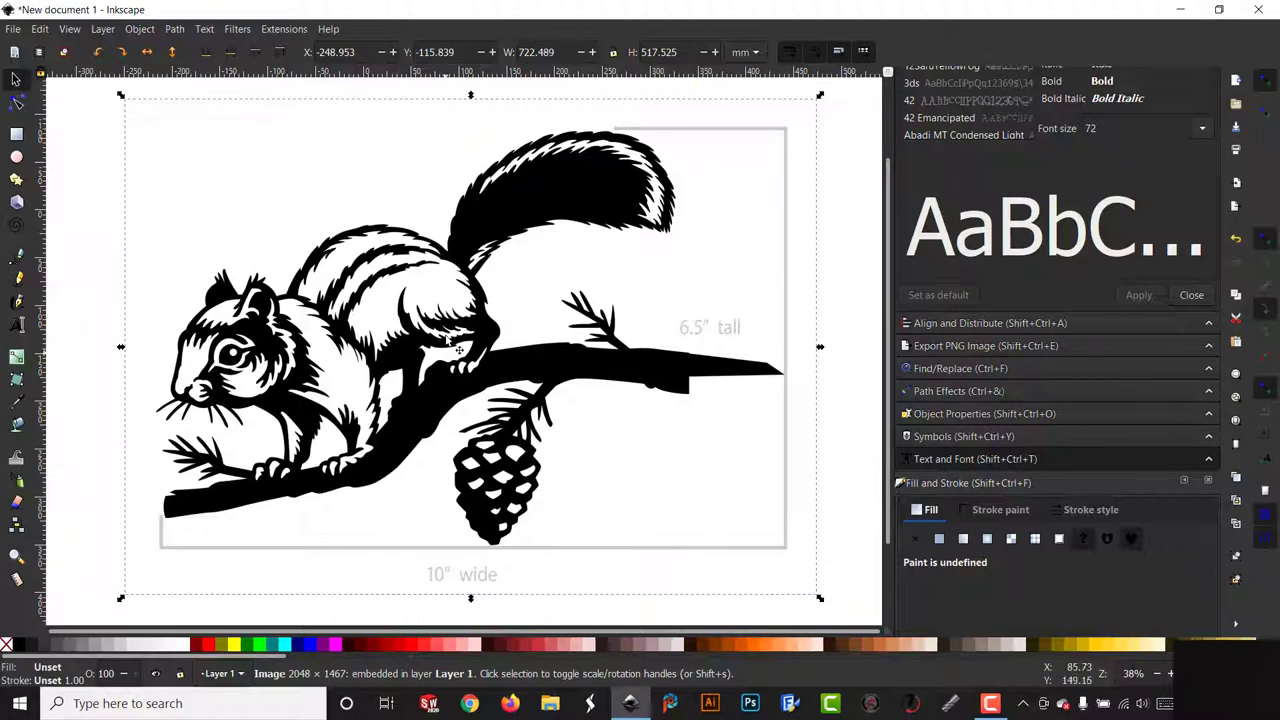
{"action": "mouse_move", "coordinate": [480, 236]}
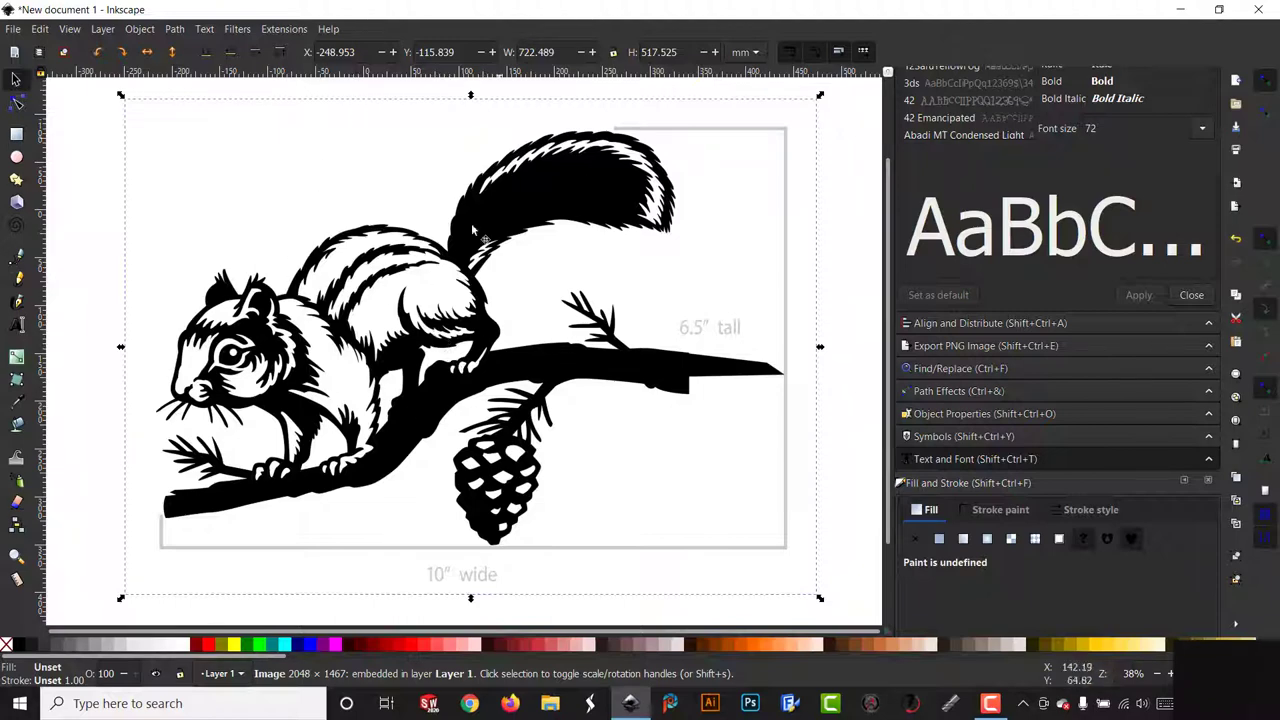
{"action": "mouse_move", "coordinate": [650, 280]}
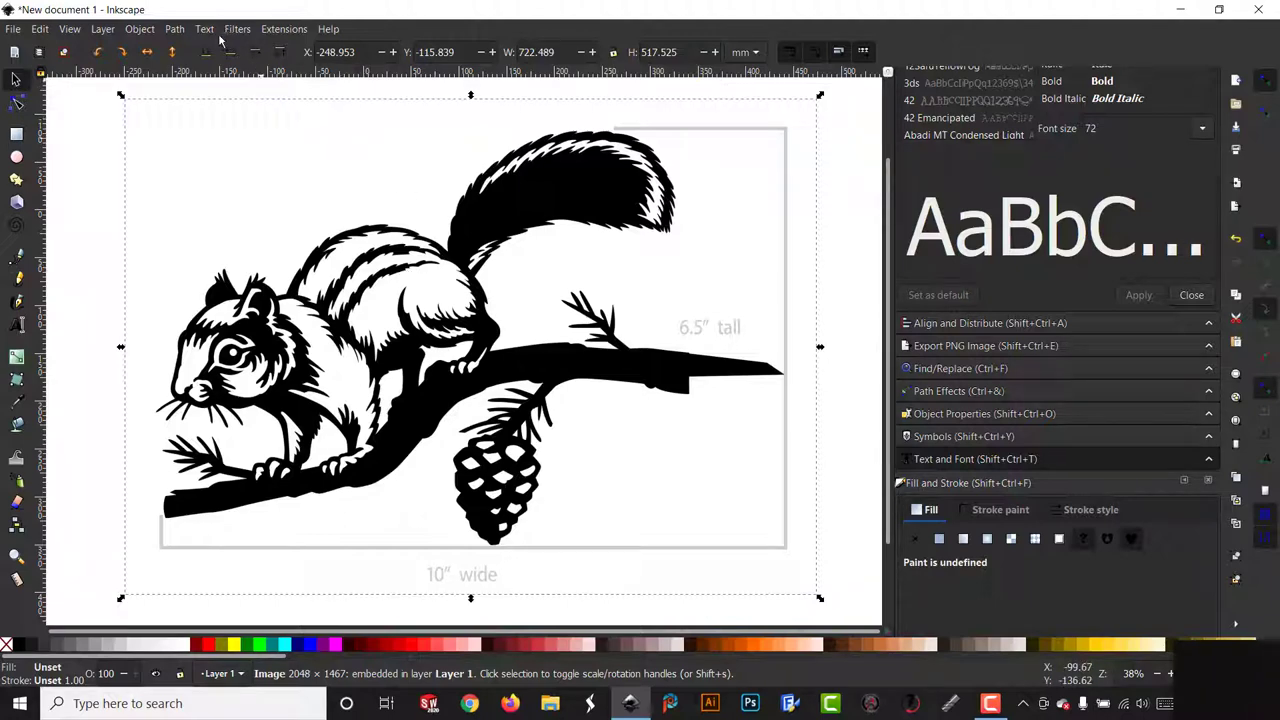
{"action": "mouse_move", "coordinate": [490, 390]}
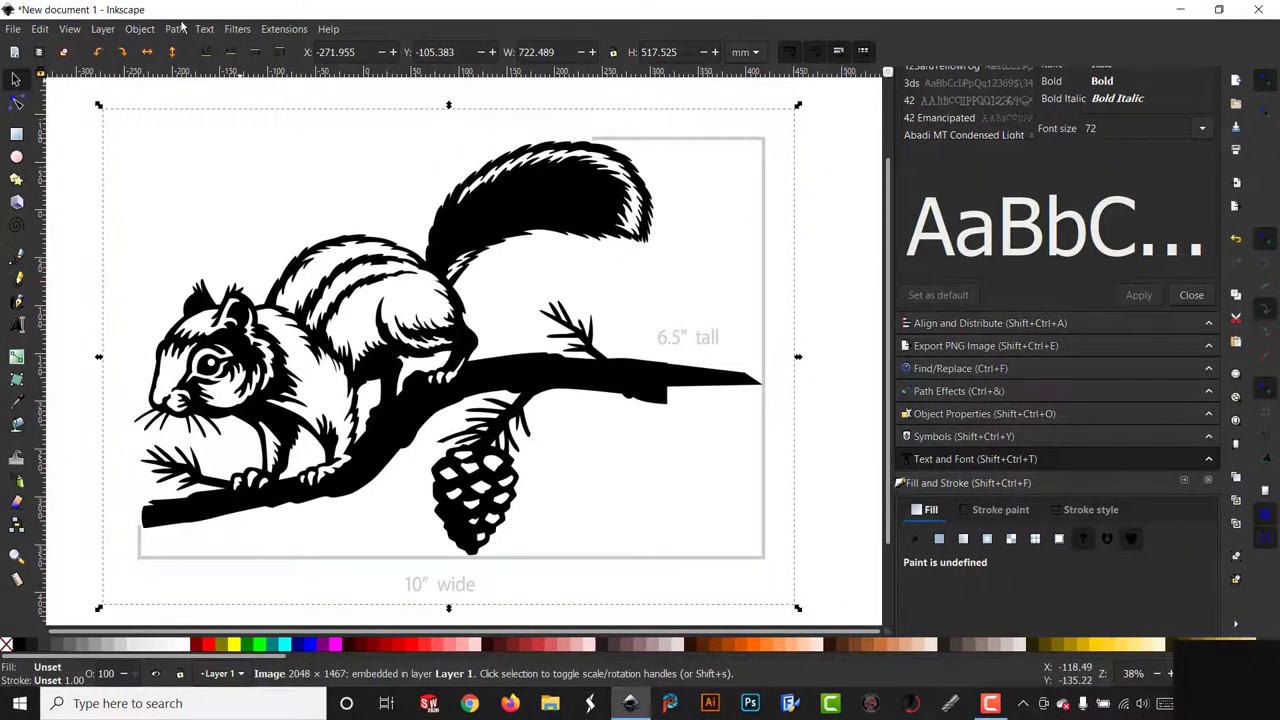
Review Trace Bitmap settings, glancing at Pixel art before keeping Single scan Brightness cutoff
{"action": "left_click", "coordinate": [174, 28]}
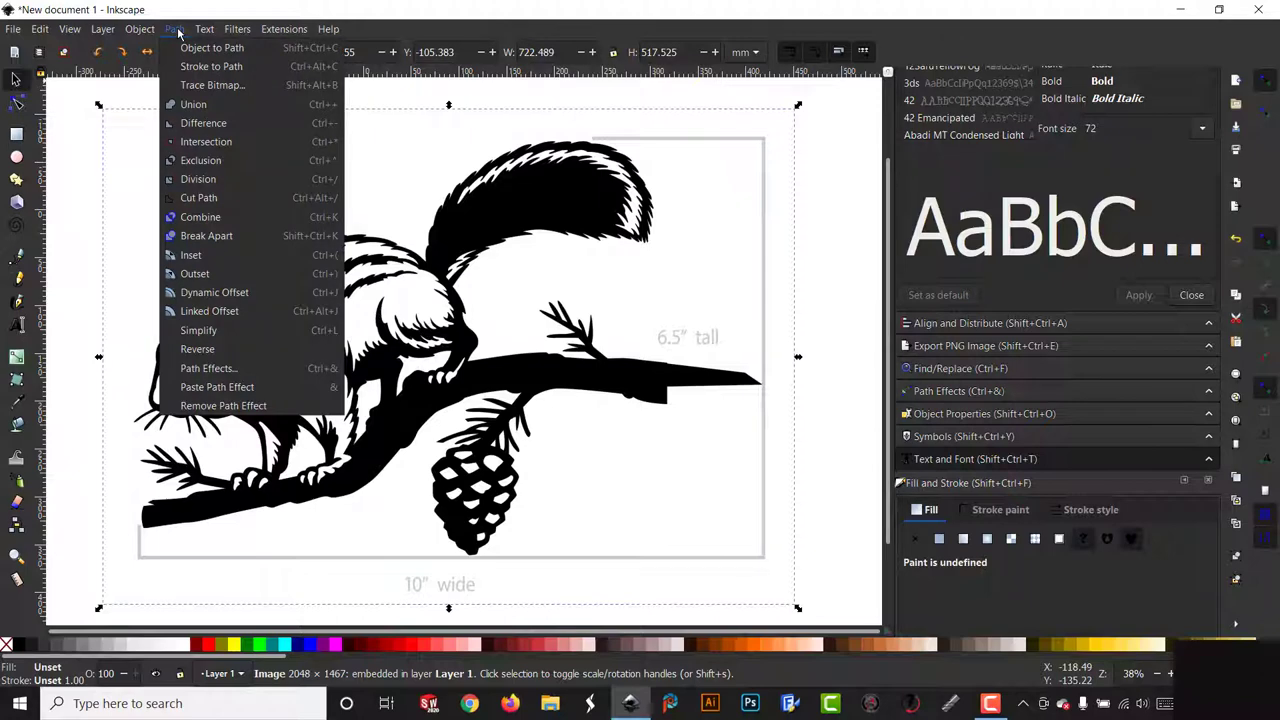
{"action": "left_click", "coordinate": [212, 84]}
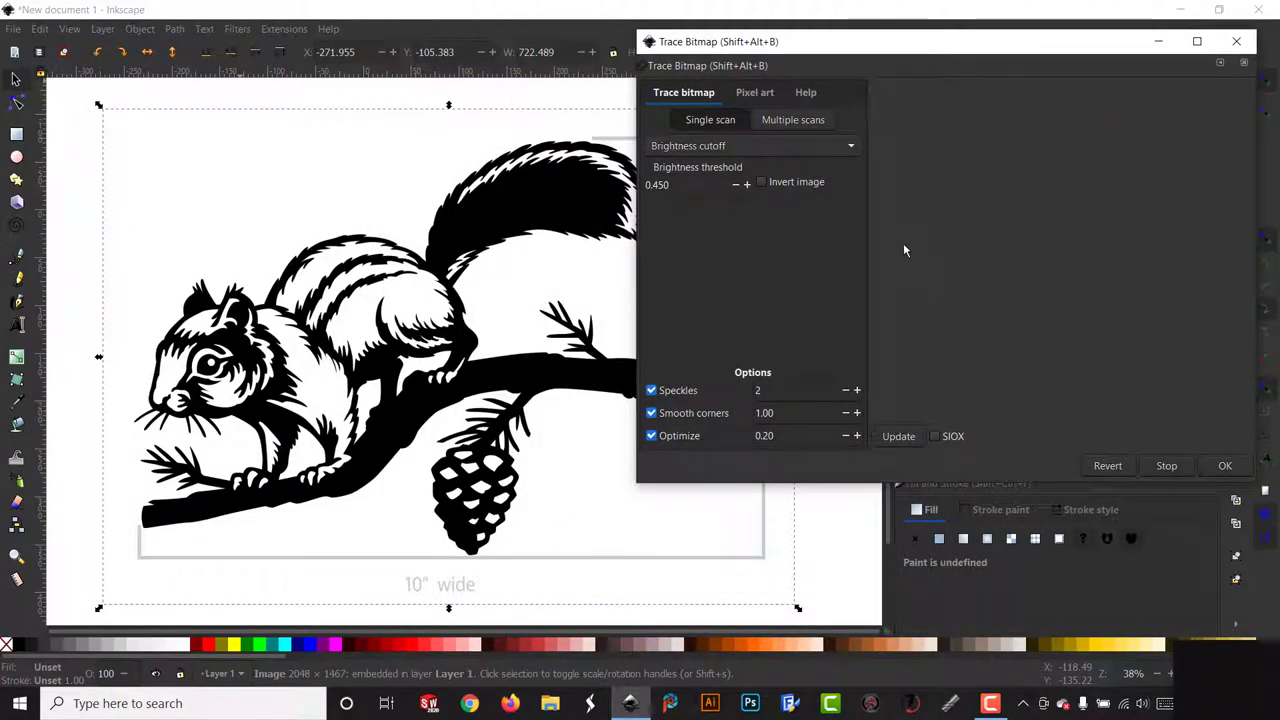
{"action": "mouse_move", "coordinate": [992, 290]}
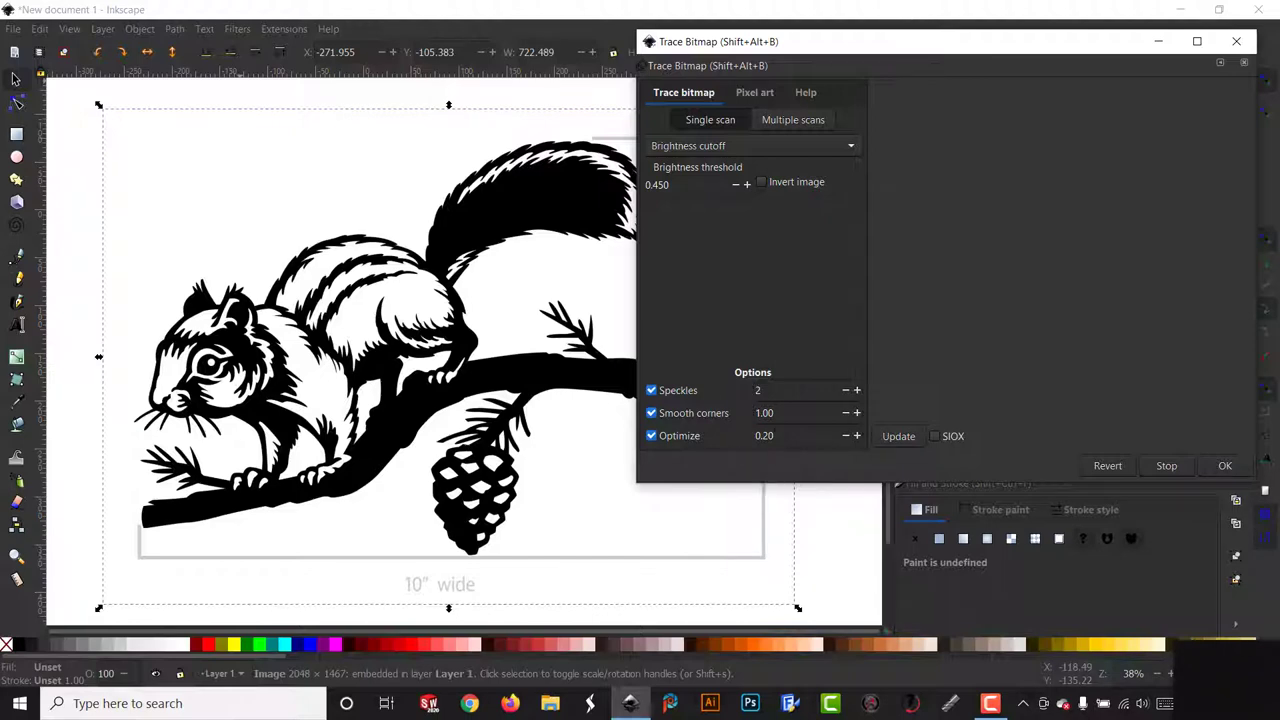
{"action": "mouse_move", "coordinate": [750, 324]}
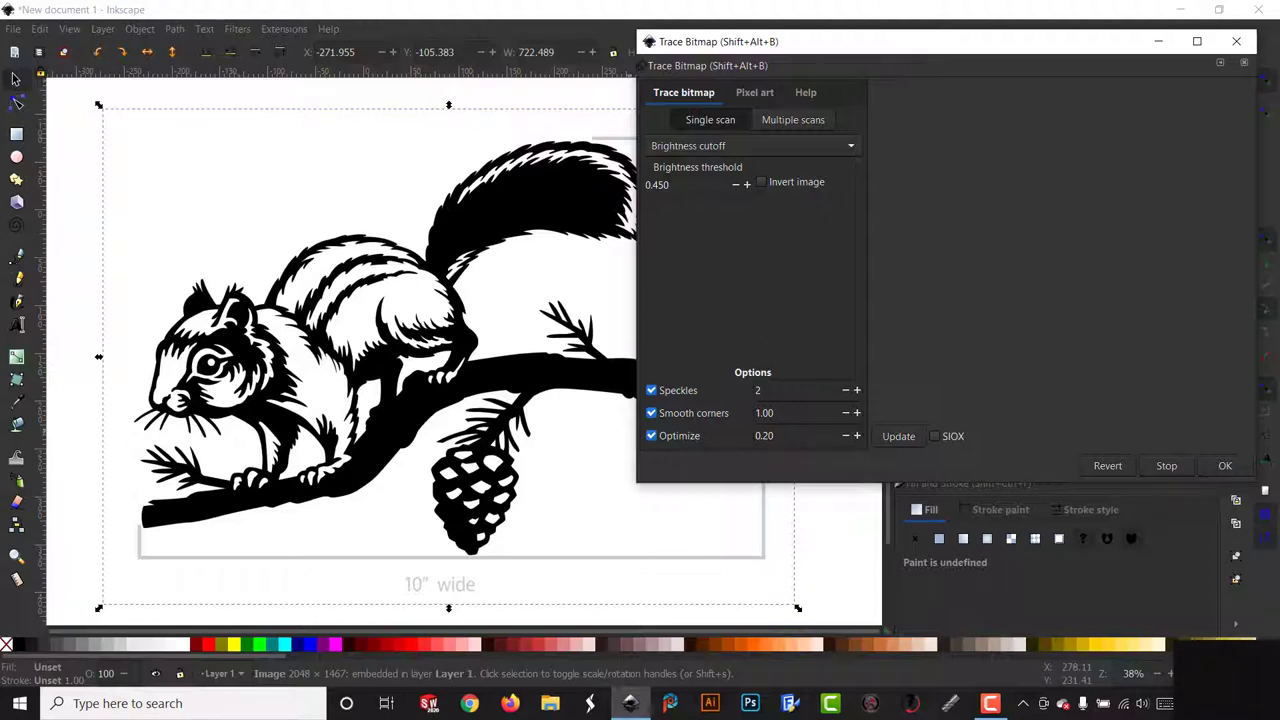
{"action": "mouse_move", "coordinate": [814, 198]}
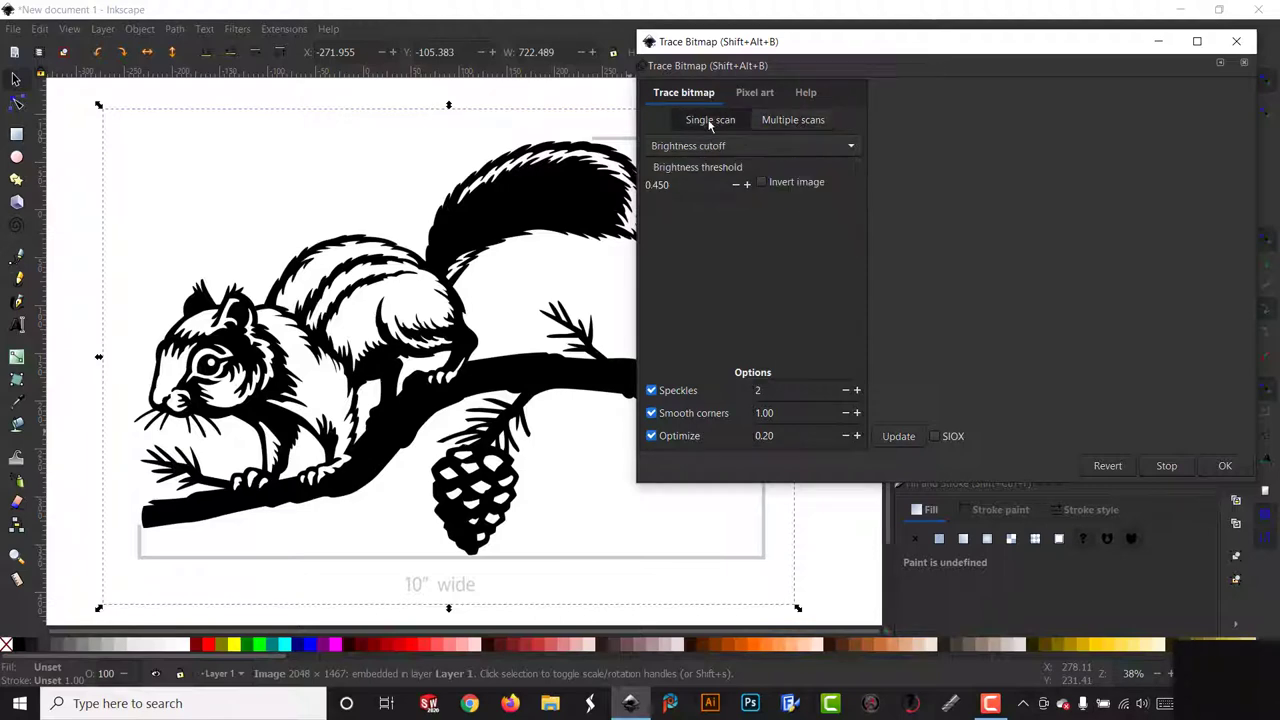
{"action": "left_click", "coordinate": [754, 92]}
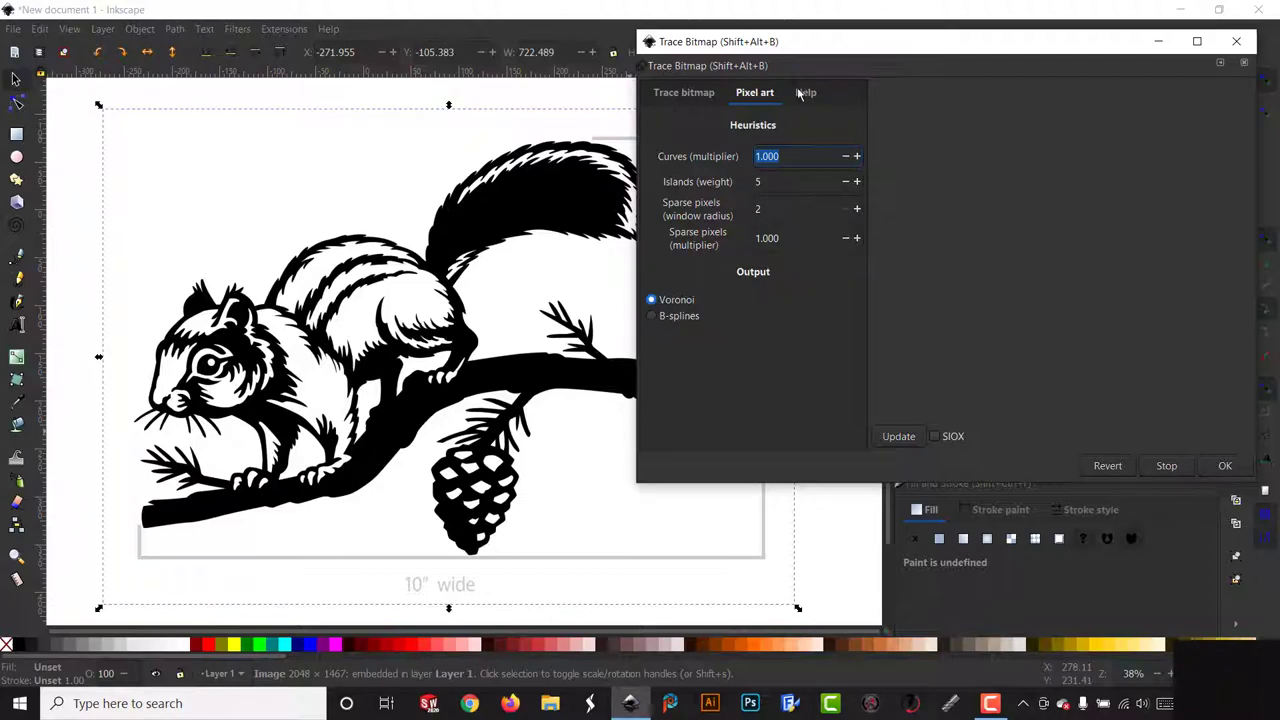
{"action": "left_click", "coordinate": [684, 92]}
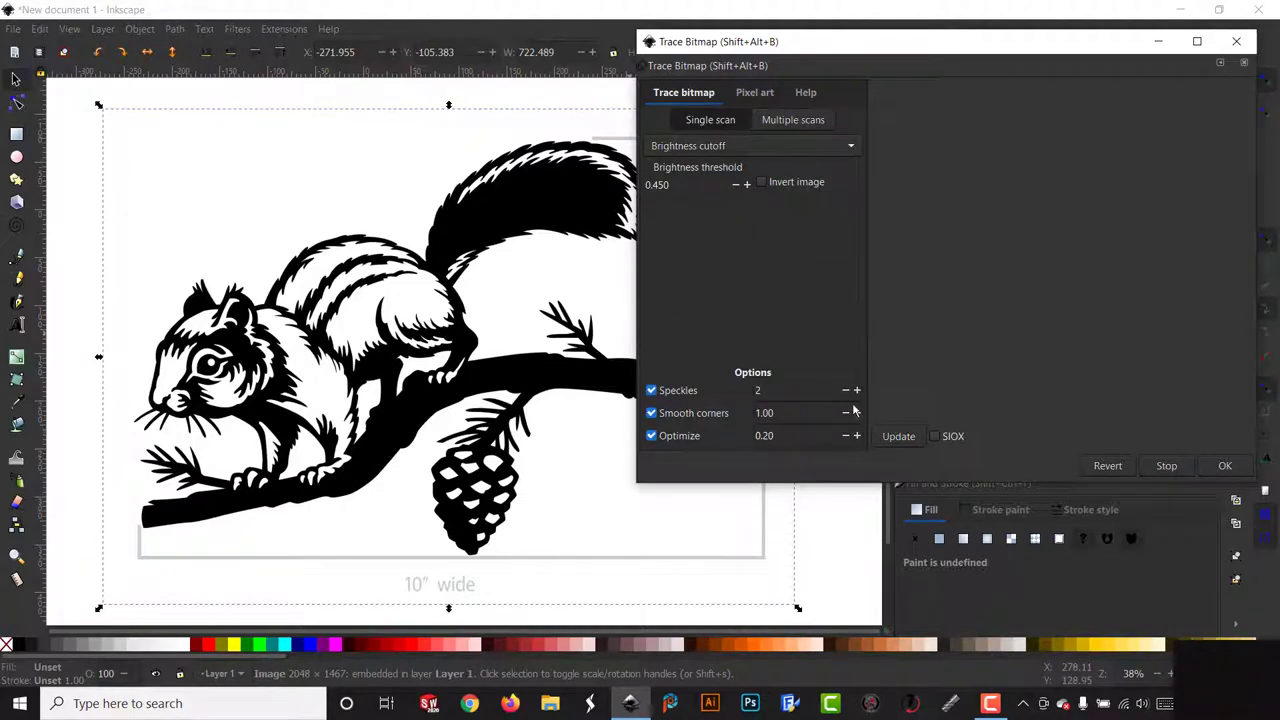
{"action": "mouse_move", "coordinate": [1184, 406]}
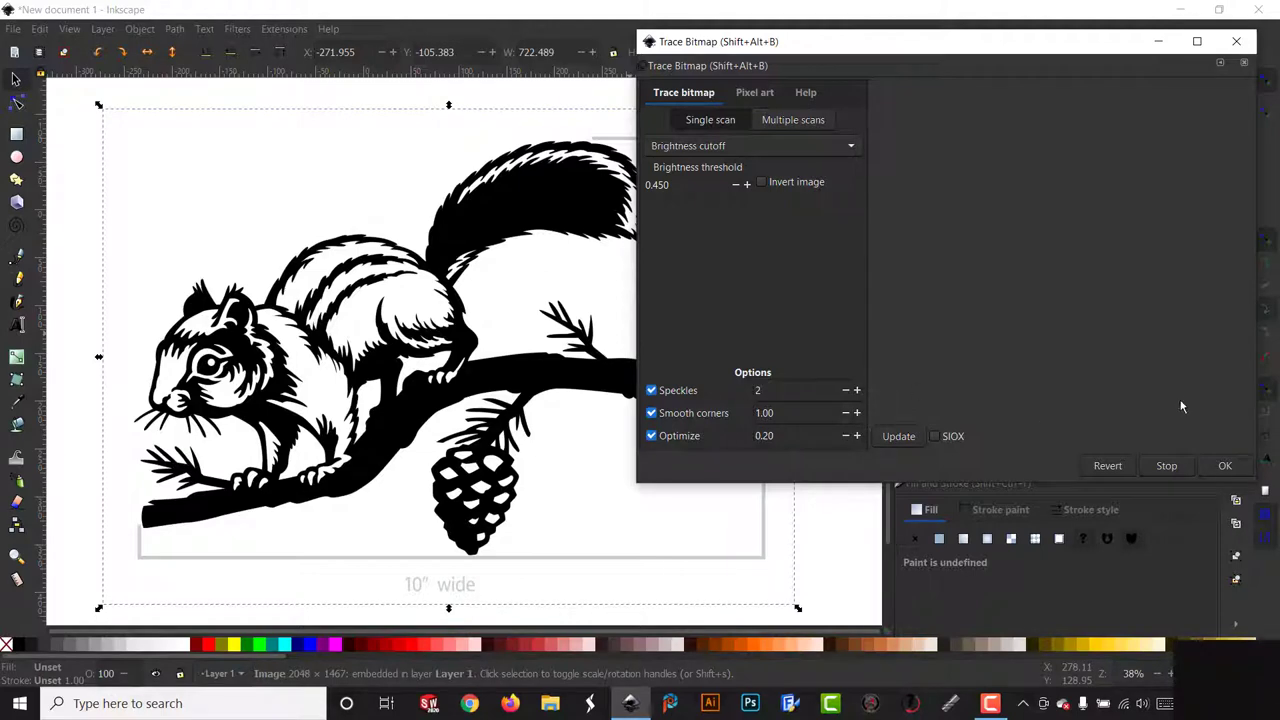
Trace the chipmunk image into a black vector path and dismiss the dialog
{"action": "left_click", "coordinate": [896, 436]}
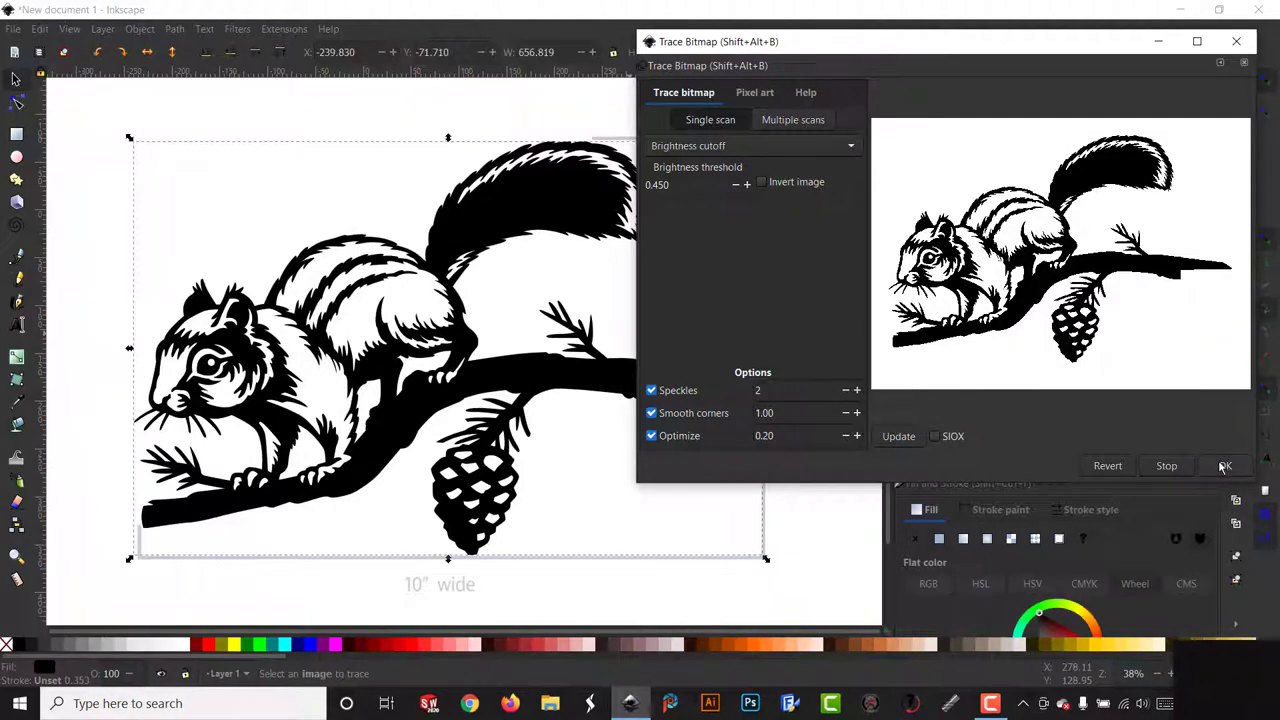
{"action": "left_click", "coordinate": [1224, 464]}
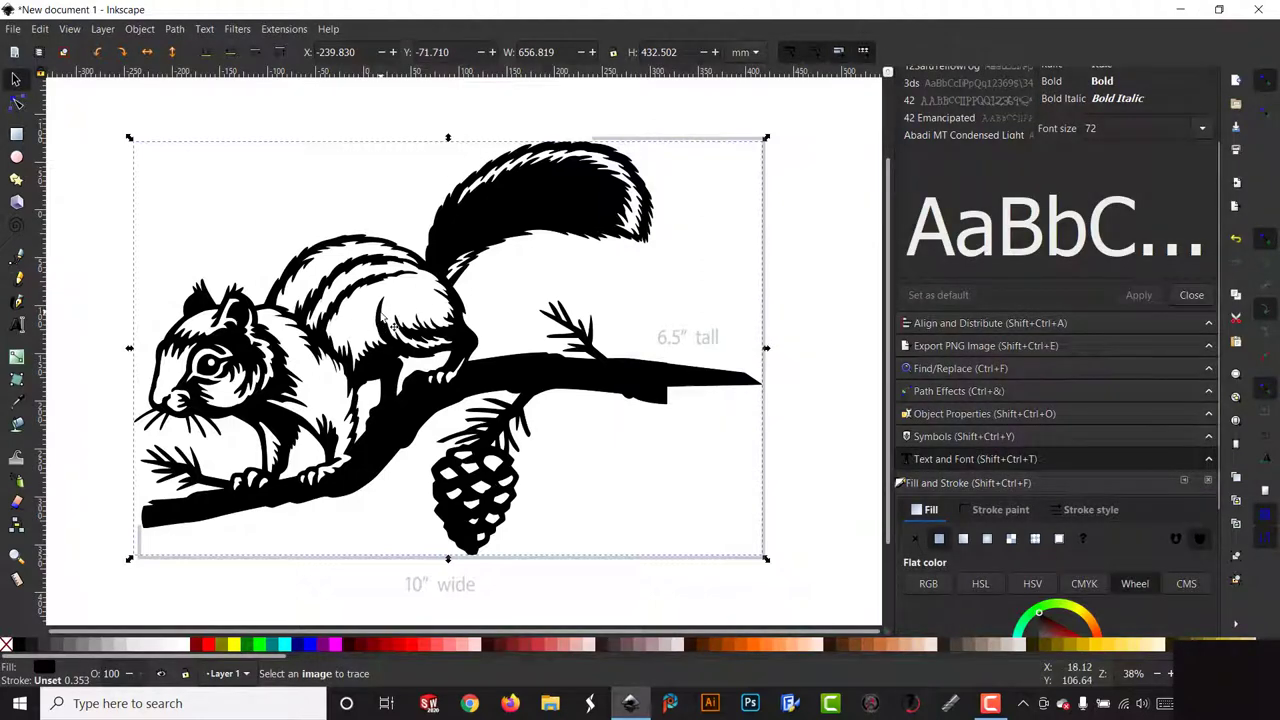
Drag the traced chipmunk path apart so it sits beside the original bitmap
{"action": "left_click", "coordinate": [500, 230]}
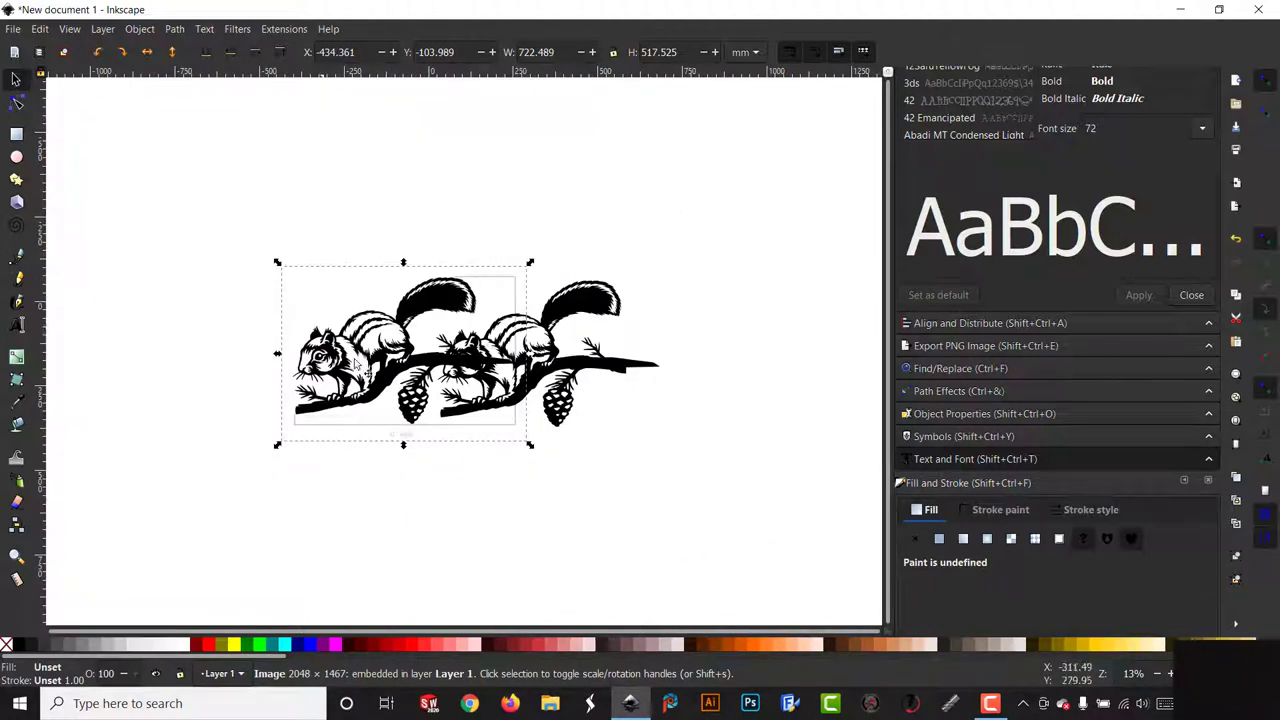
{"action": "left_click_drag", "start_coordinate": [400, 356], "coordinate": [308, 368]}
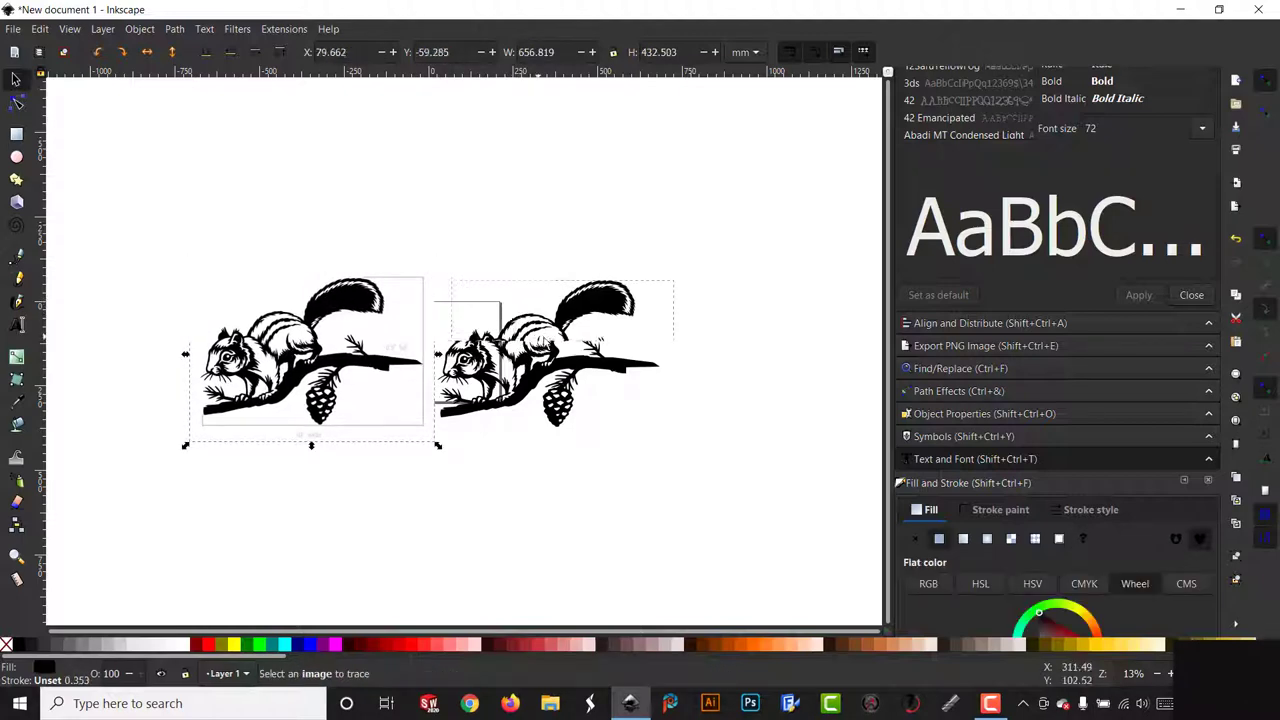
{"action": "left_click_drag", "start_coordinate": [550, 350], "coordinate": [640, 344]}
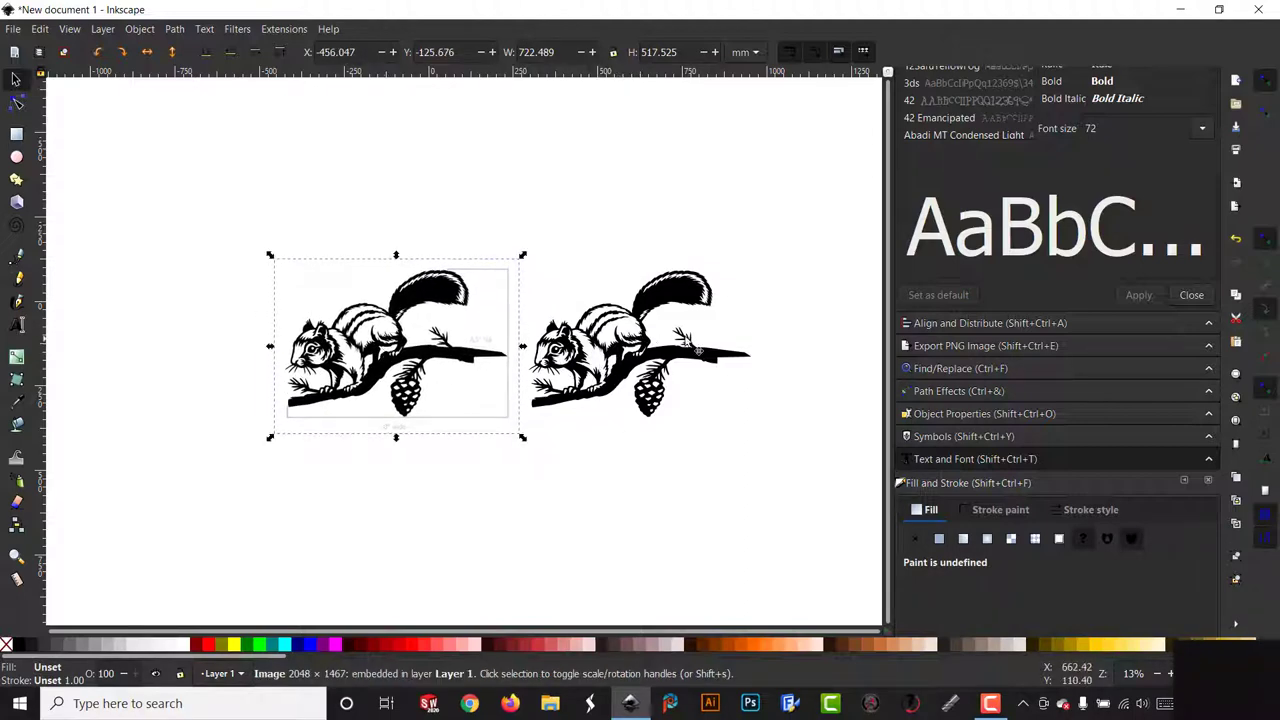
{"action": "mouse_move", "coordinate": [404, 556]}
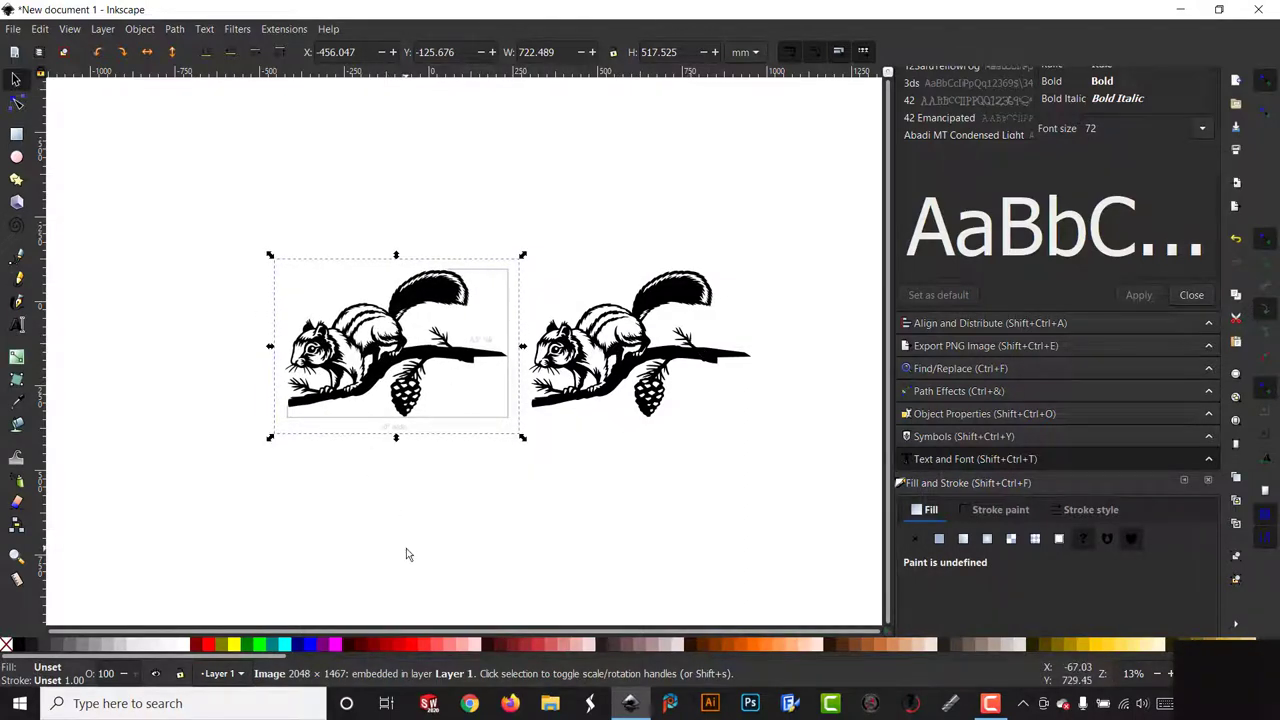
{"action": "left_click", "coordinate": [640, 344]}
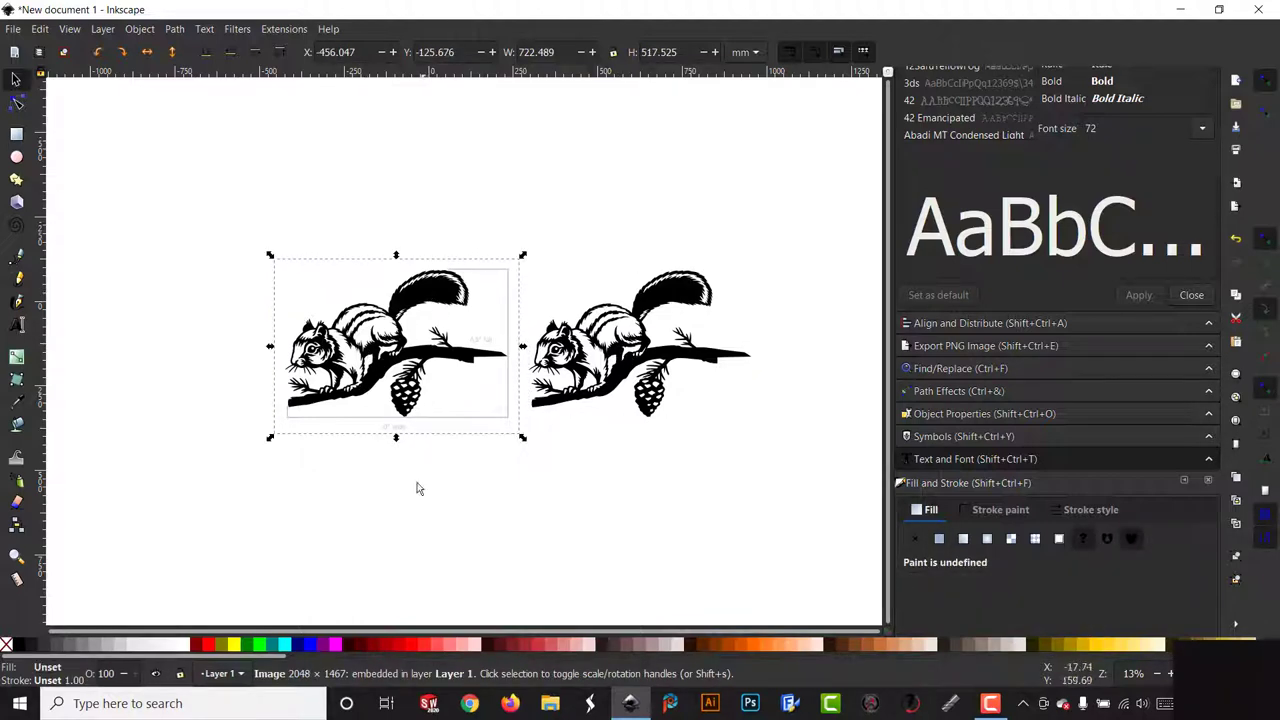
{"action": "mouse_move", "coordinate": [266, 684]}
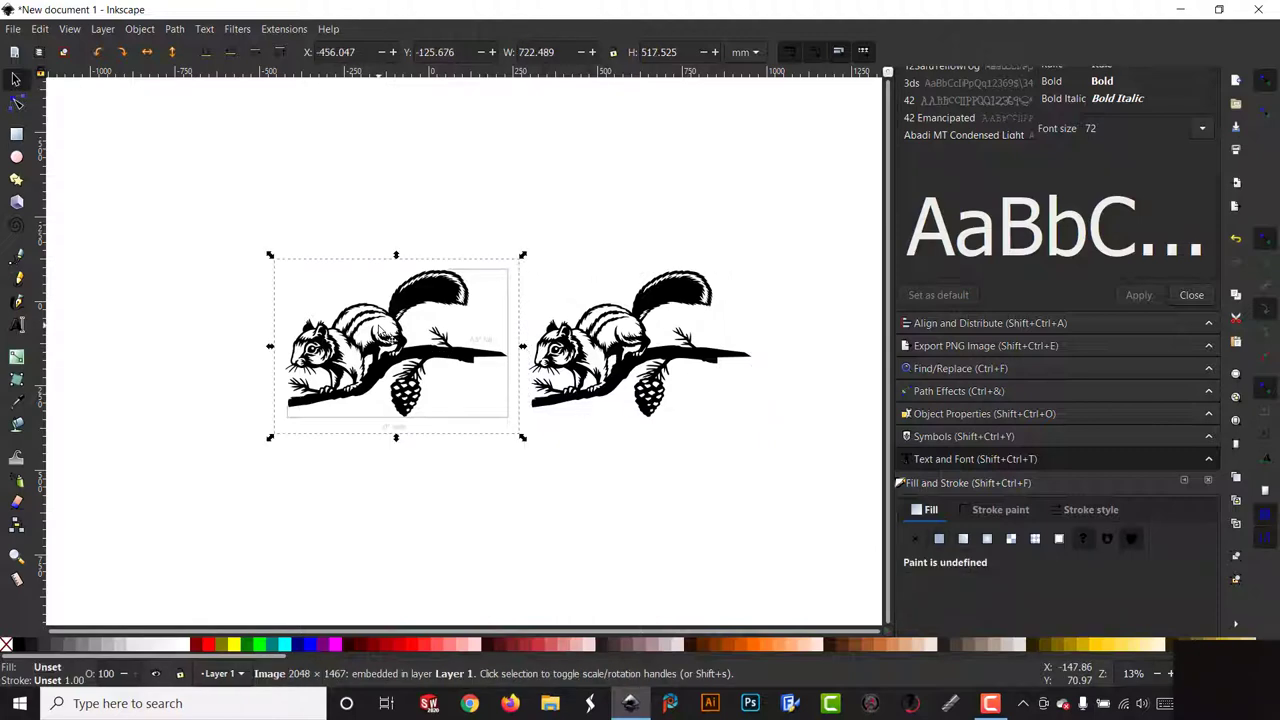
Delete the current selection while inspecting the traced chipmunk's tail
{"action": "key", "text": "Delete"}
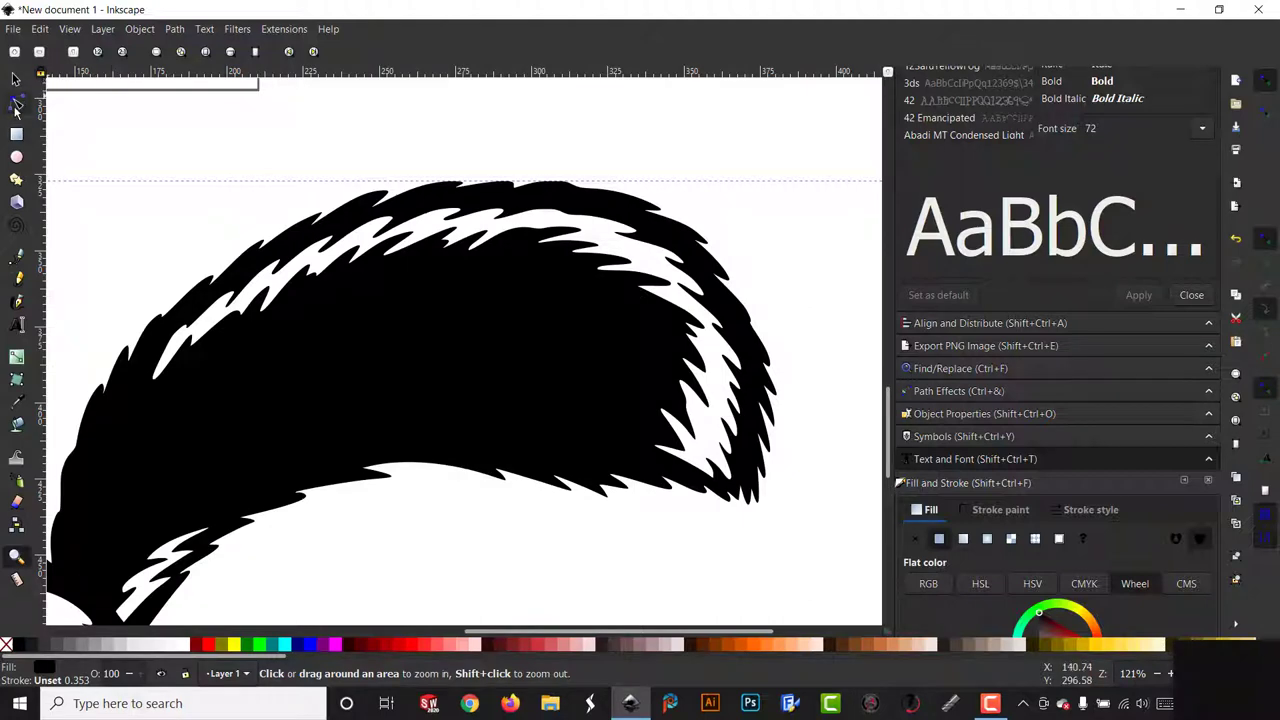
With the Node tool, select and remove three unneeded nodes along the tail outline
{"action": "left_click", "coordinate": [16, 104]}
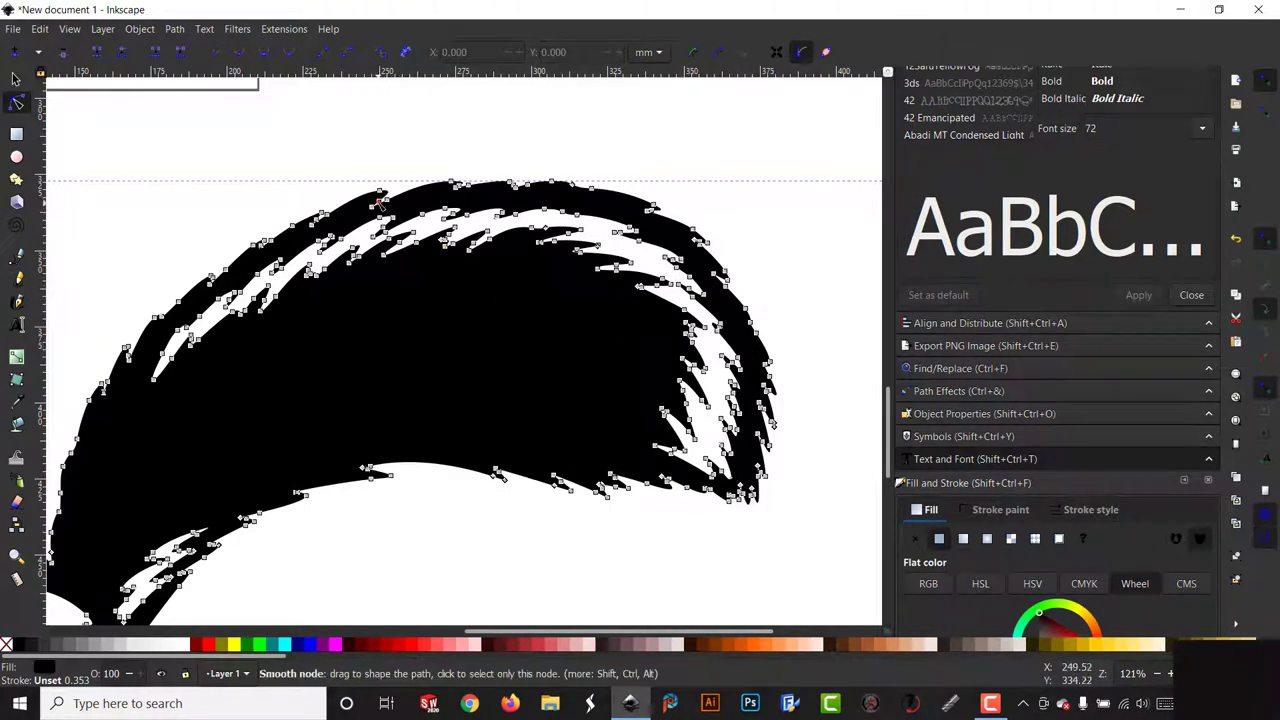
{"action": "left_click", "coordinate": [378, 200]}
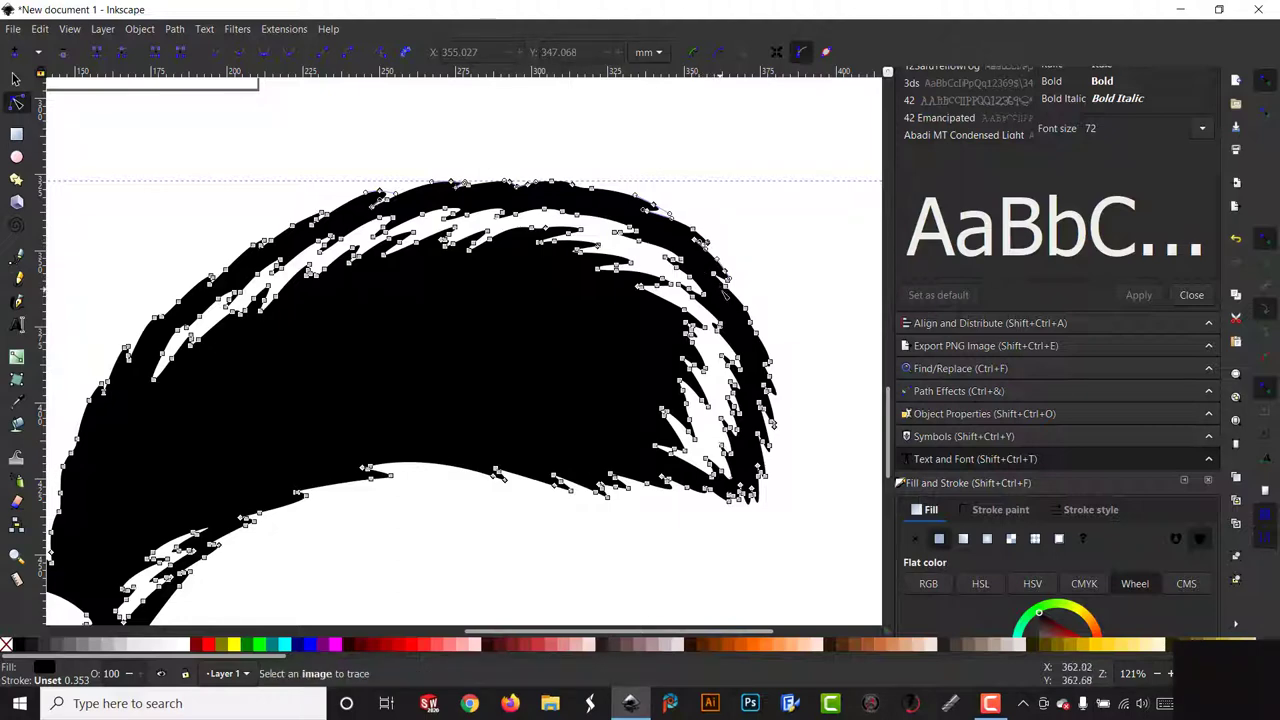
{"action": "mouse_move", "coordinate": [760, 324]}
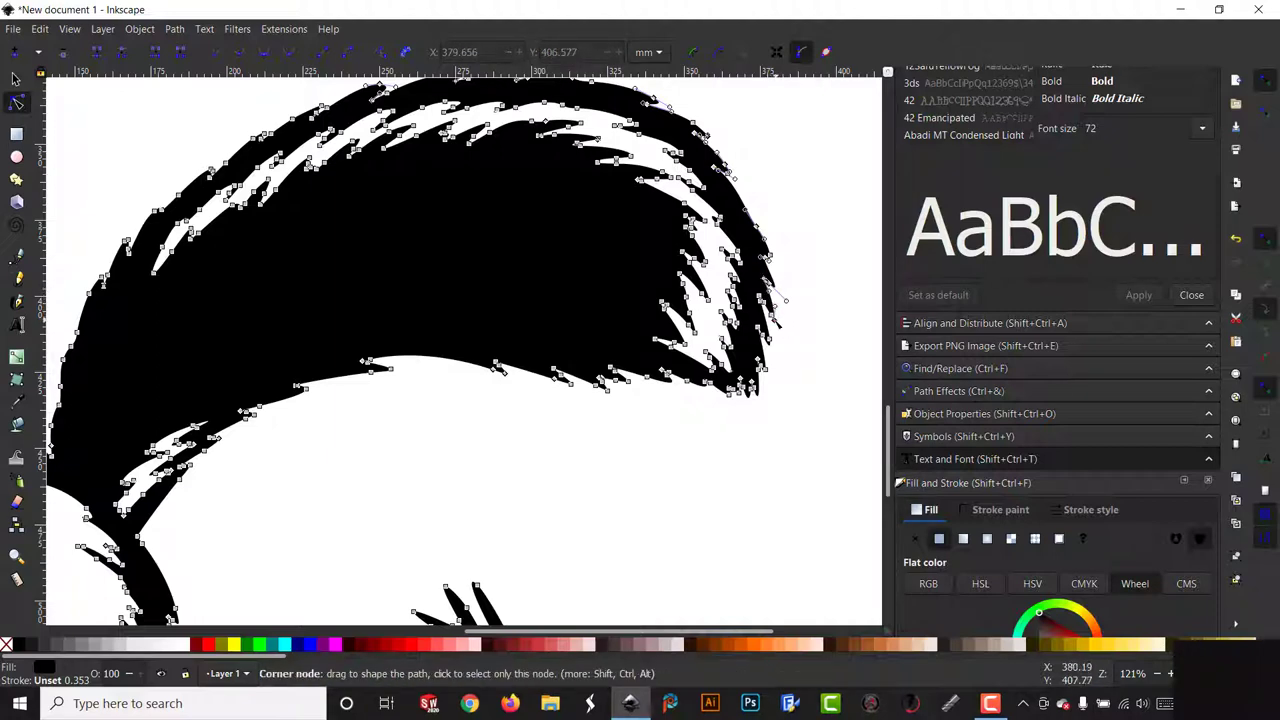
{"action": "mouse_move", "coordinate": [764, 304]}
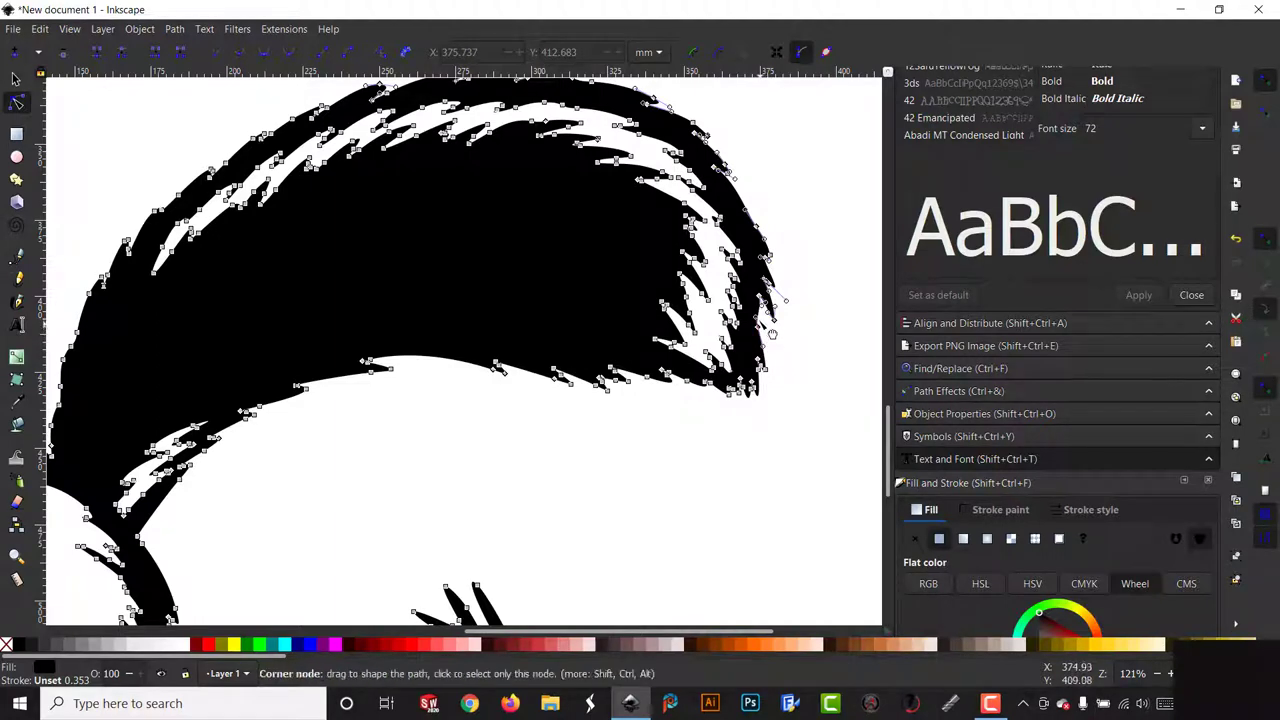
{"action": "mouse_move", "coordinate": [764, 324]}
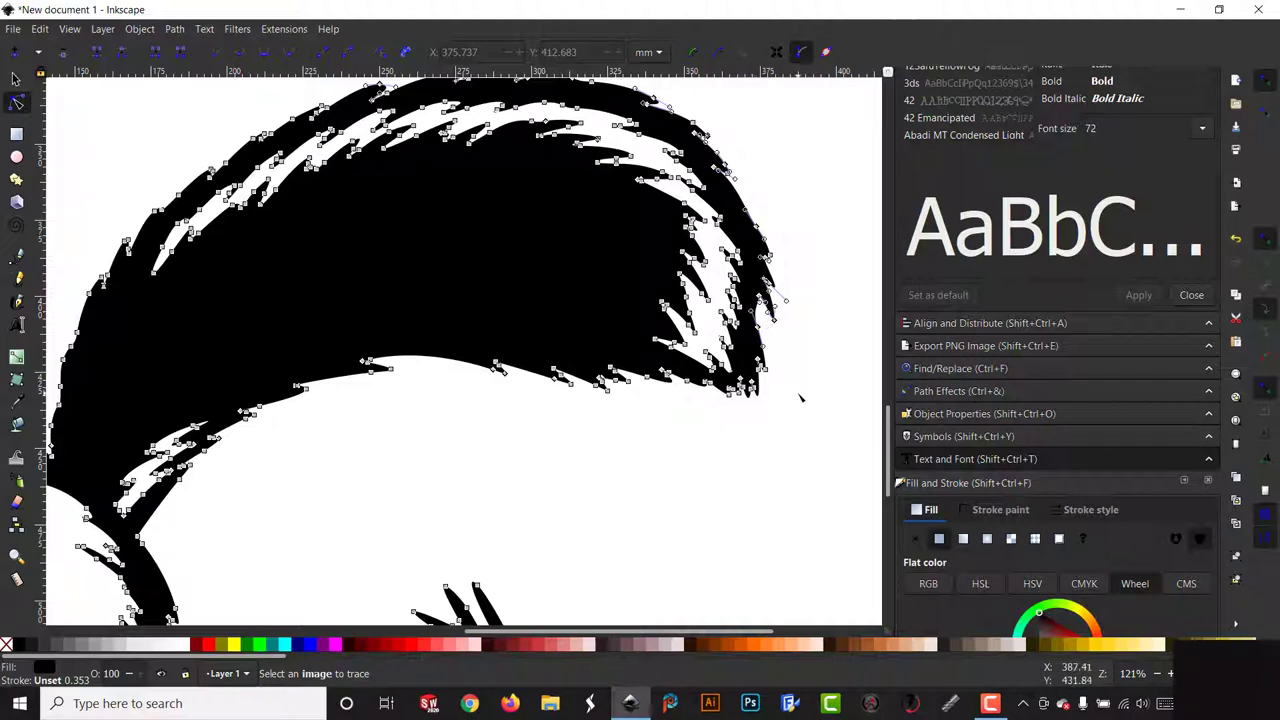
{"action": "left_click", "coordinate": [764, 368]}
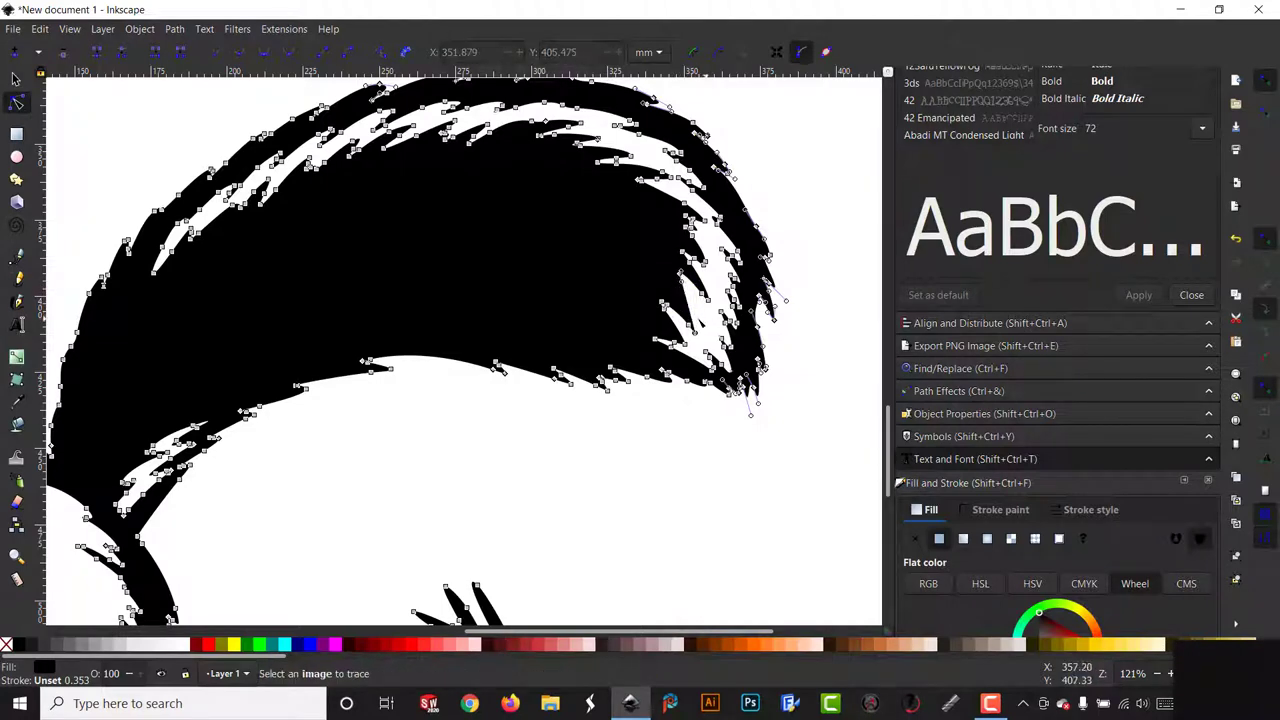
{"action": "mouse_move", "coordinate": [700, 312]}
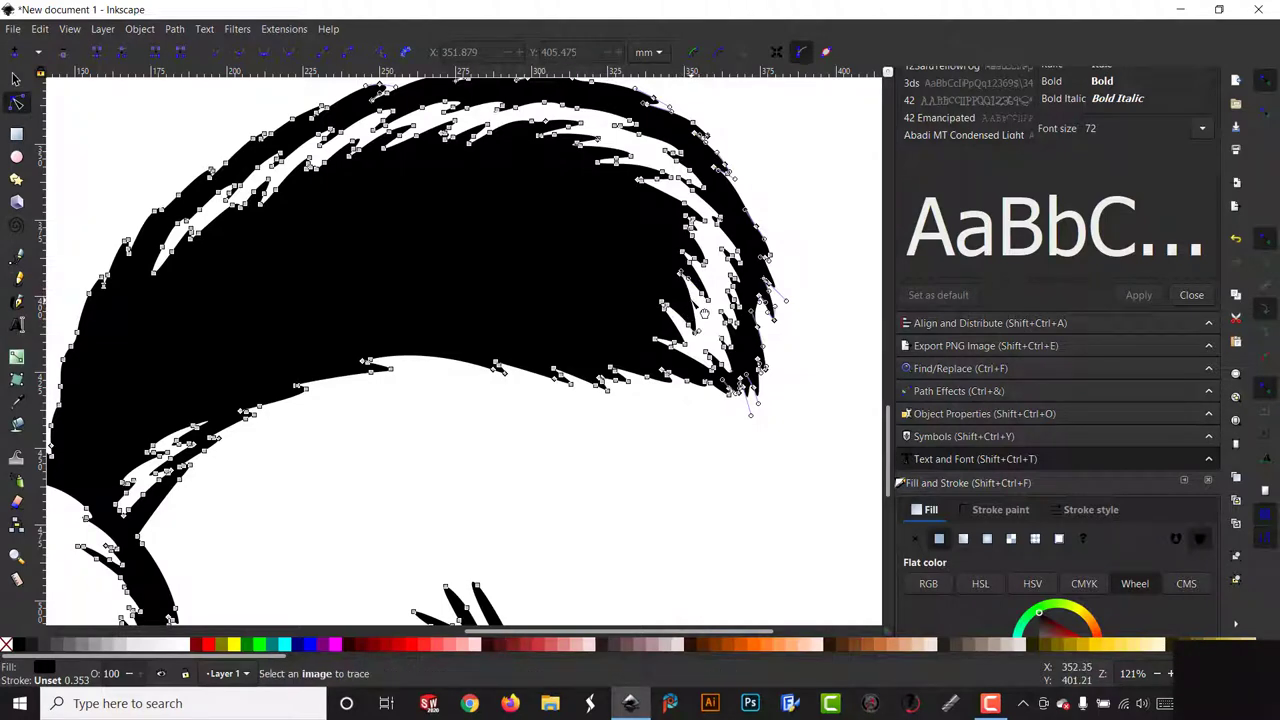
{"action": "mouse_move", "coordinate": [692, 328]}
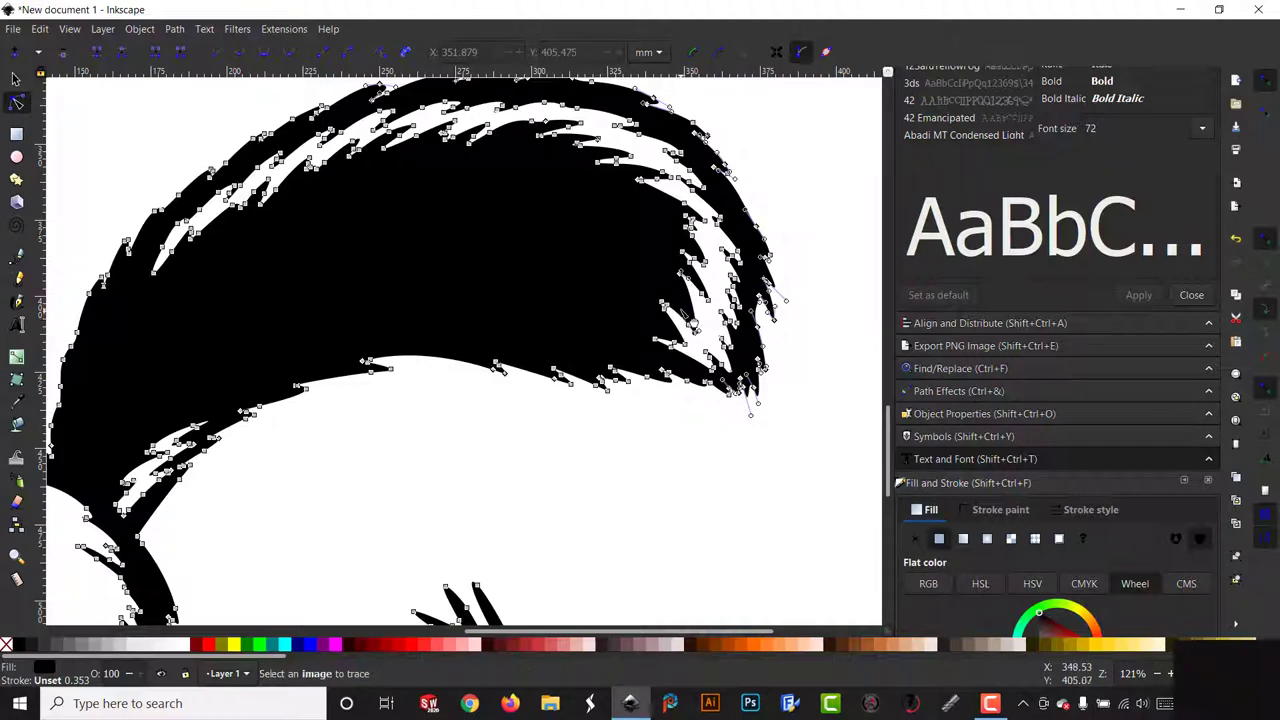
{"action": "mouse_move", "coordinate": [680, 310]}
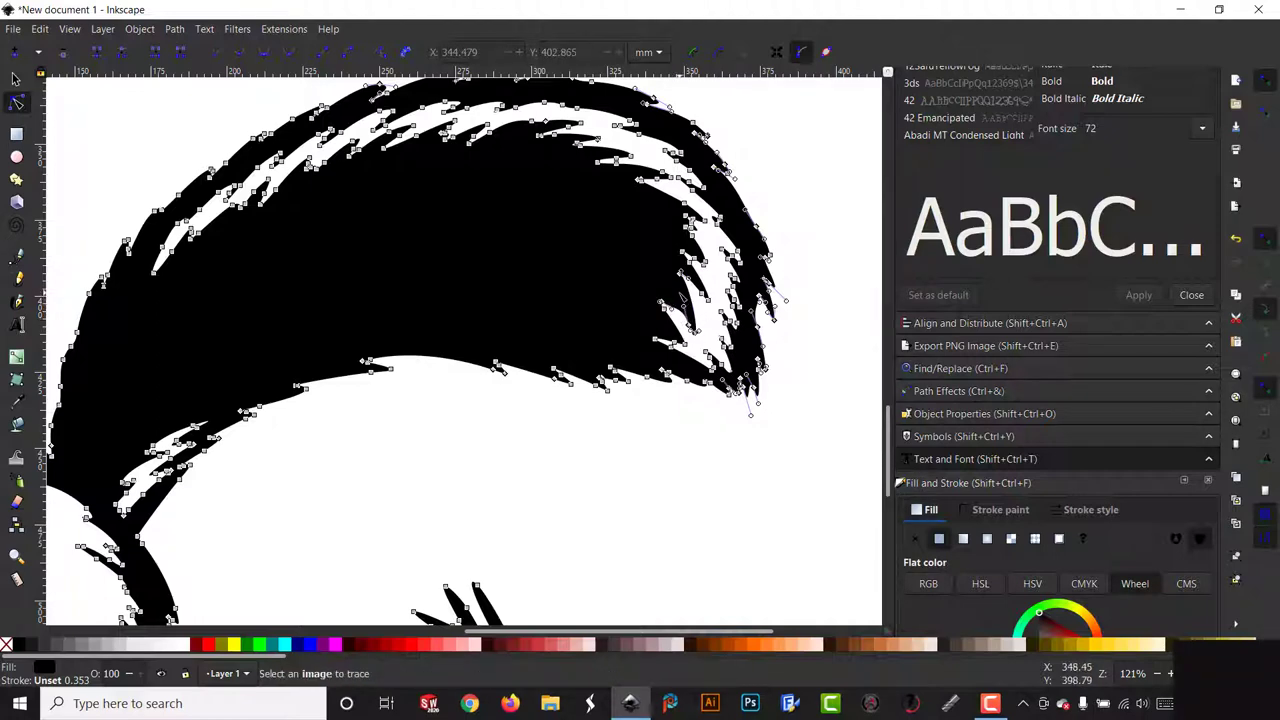
{"action": "left_click", "coordinate": [664, 308]}
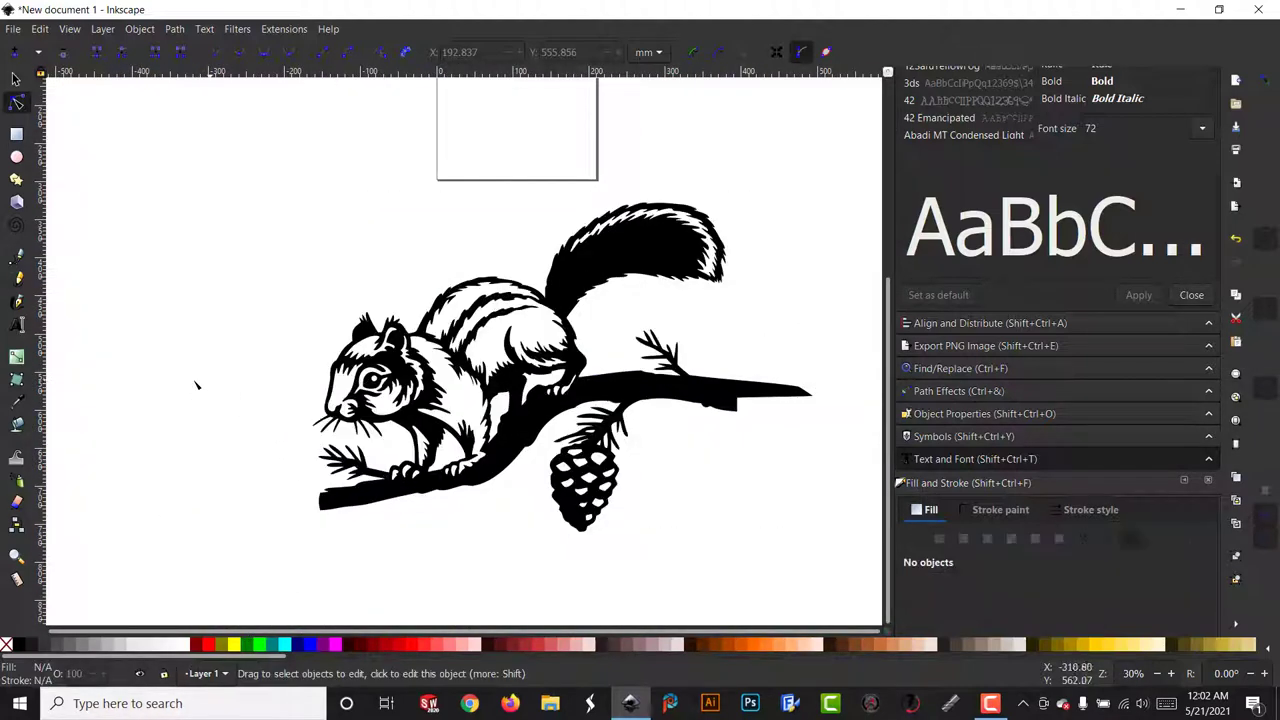
{"action": "mouse_move", "coordinate": [58, 120]}
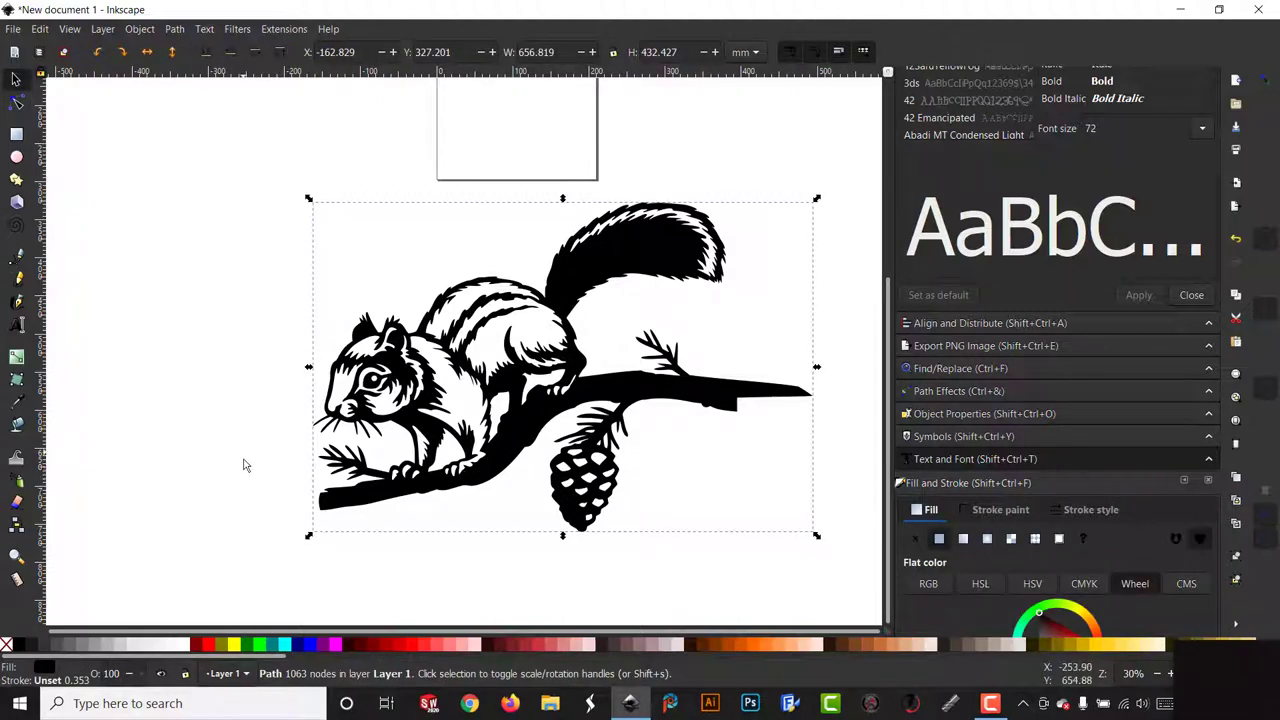
{"action": "mouse_move", "coordinate": [272, 556]}
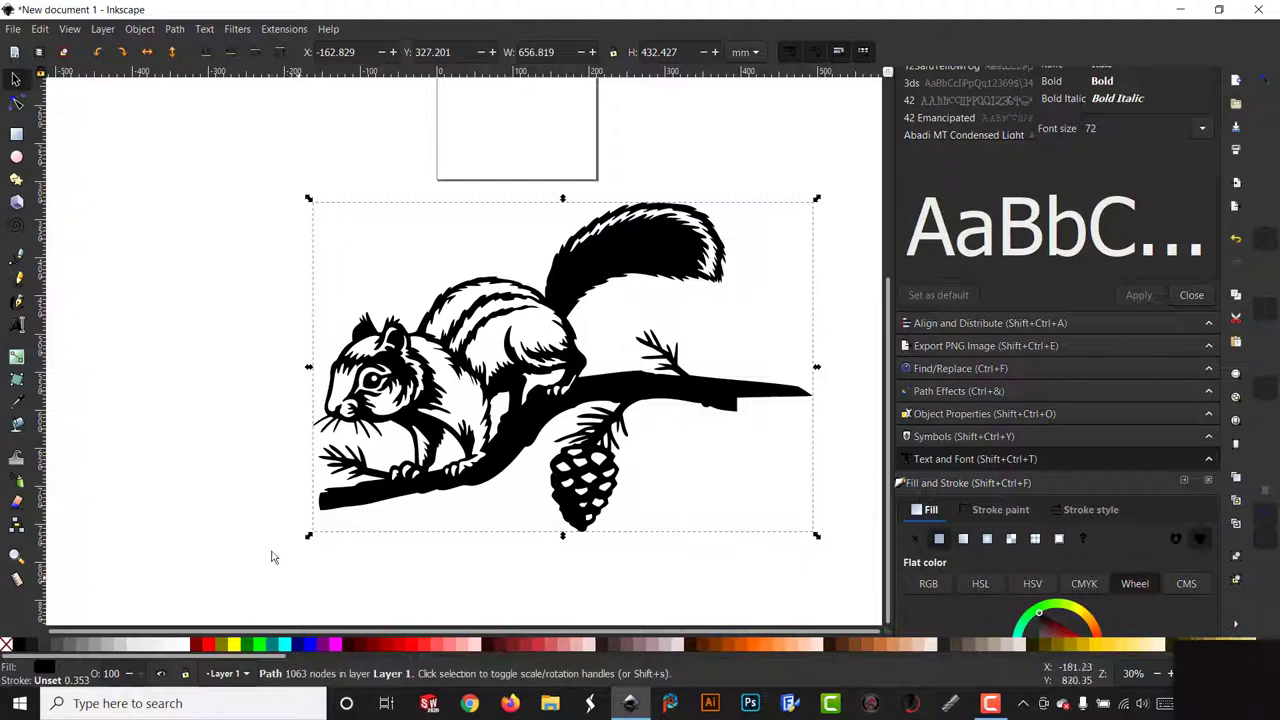
{"action": "mouse_move", "coordinate": [264, 408]}
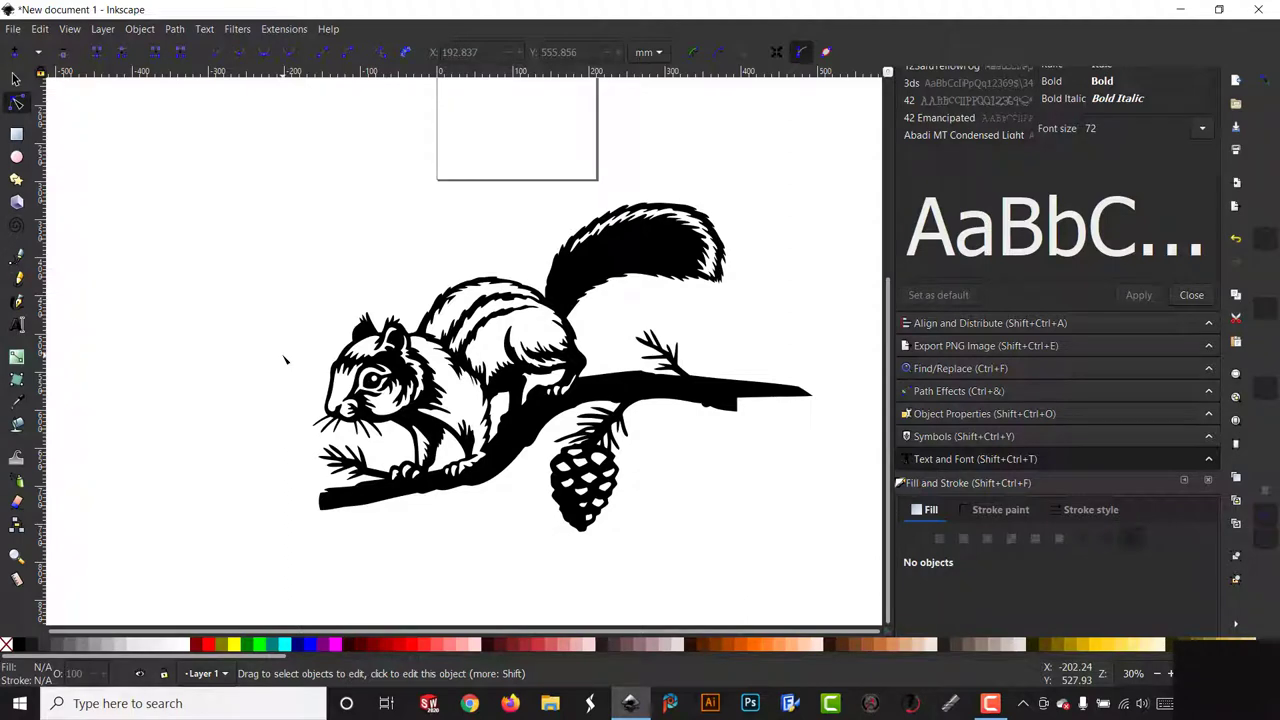
{"action": "scroll", "scroll_direction": "down", "scroll_amount": 3}
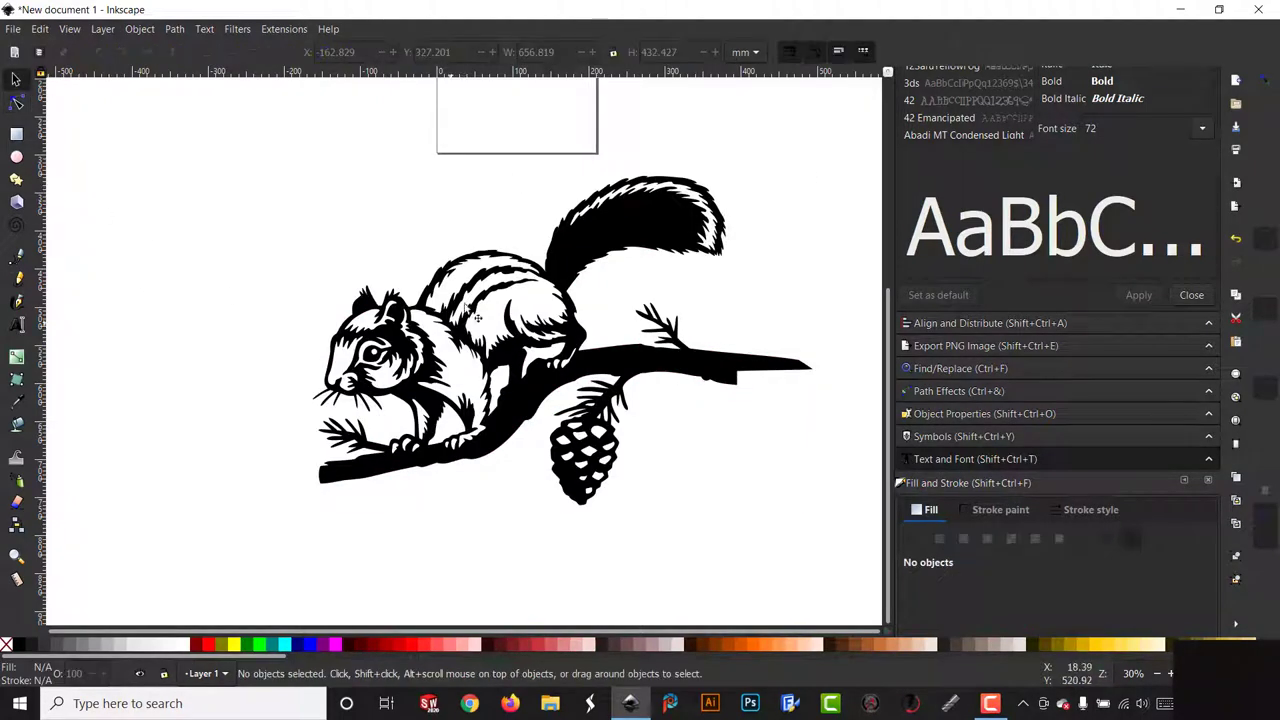
{"action": "mouse_move", "coordinate": [564, 330]}
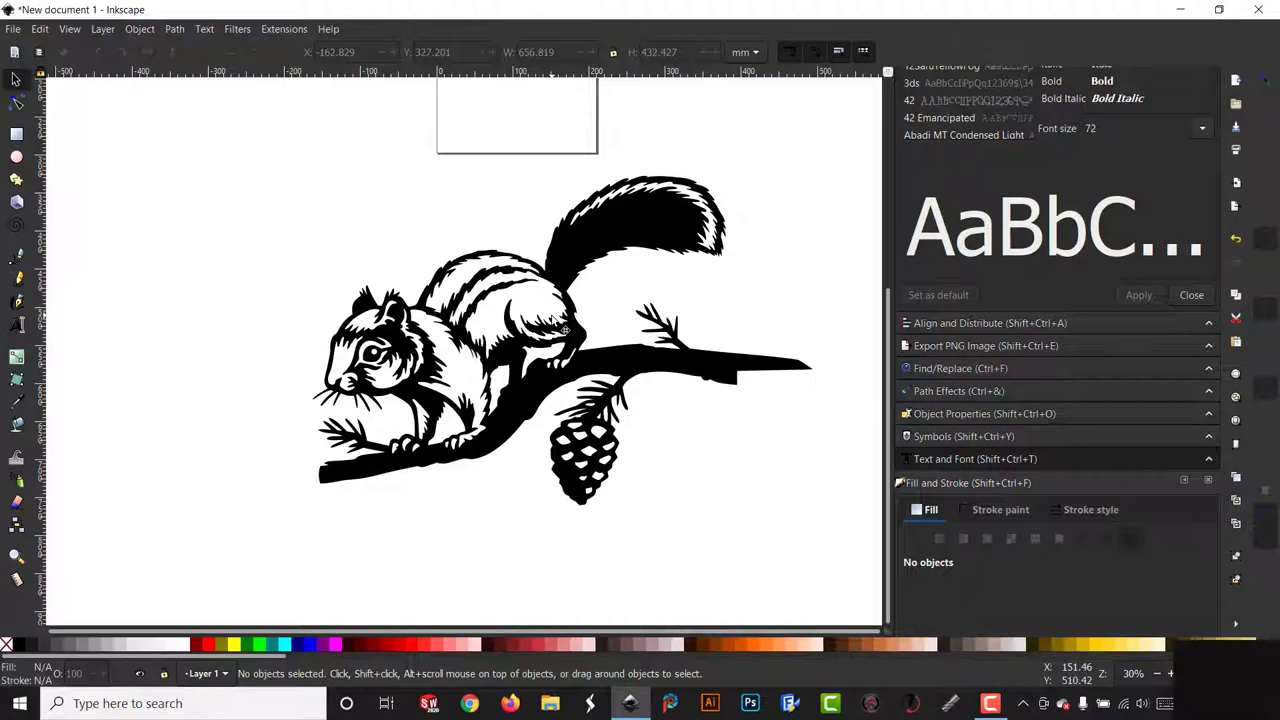
{"action": "mouse_move", "coordinate": [310, 350]}
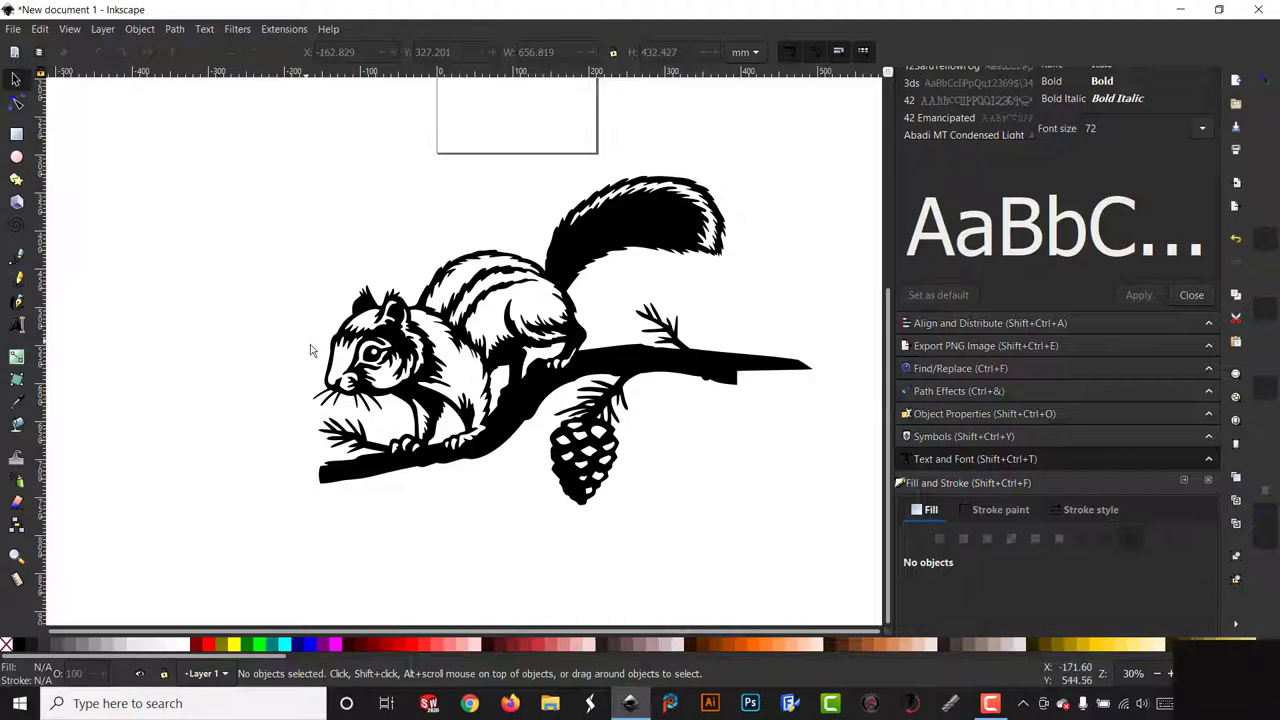
{"action": "mouse_move", "coordinate": [272, 360]}
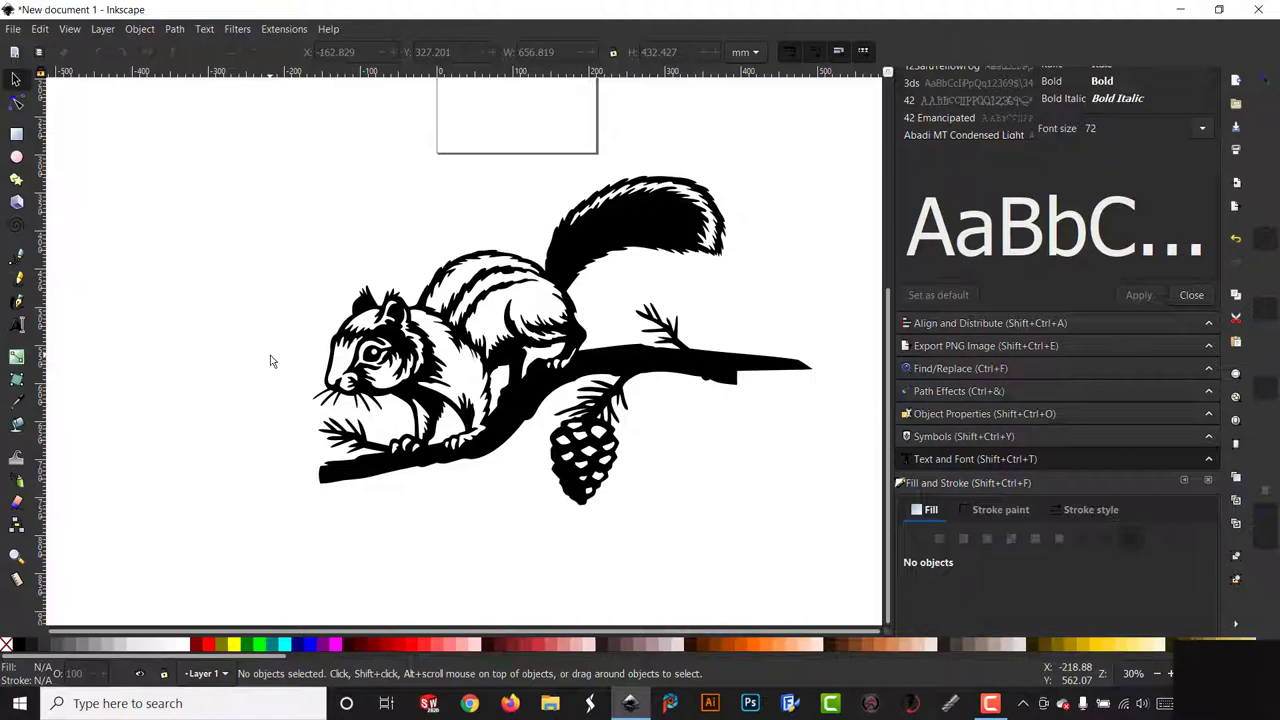
{"action": "mouse_move", "coordinate": [284, 338]}
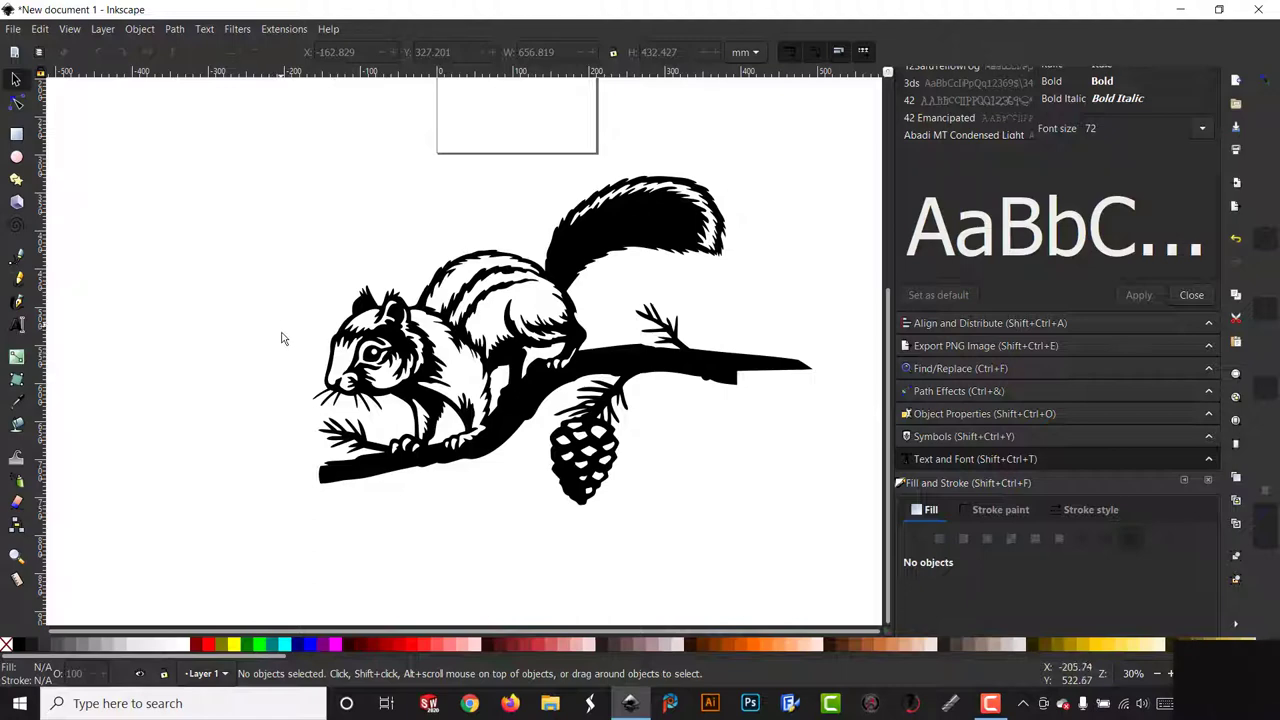